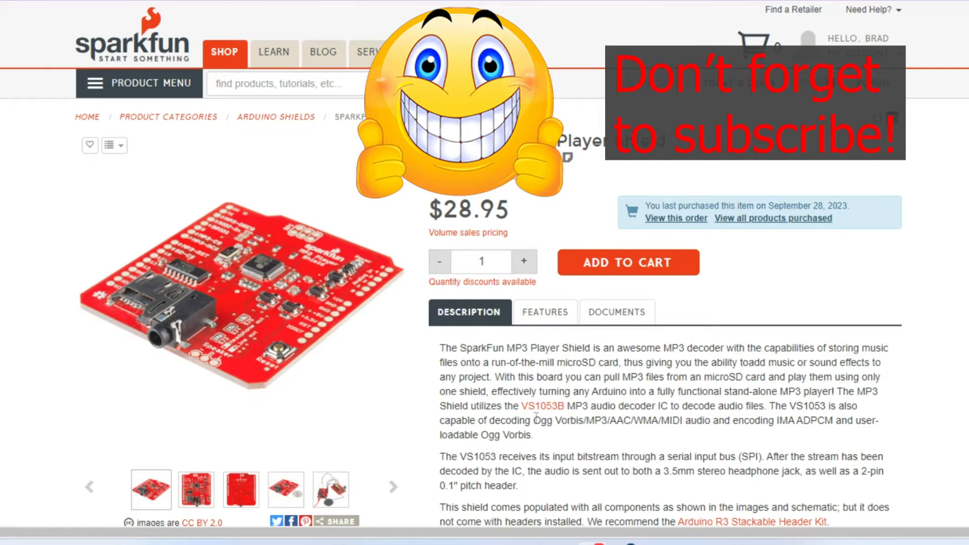
# Step: Show the MP3 Player Shield's documents list: schematic, Eagle files, datasheet, hookup guide, GitHub
pyautogui.doubleClick(611, 420)
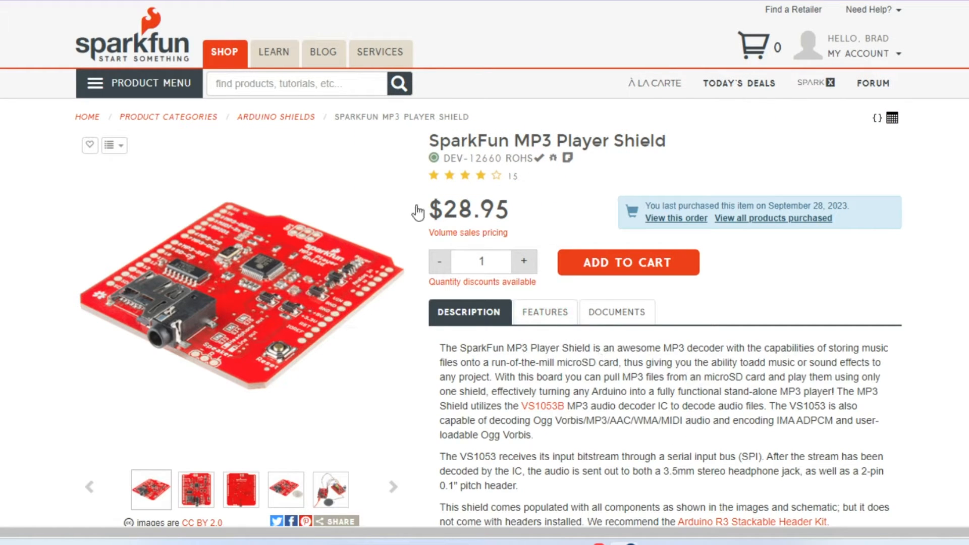
pyautogui.moveTo(276, 346)
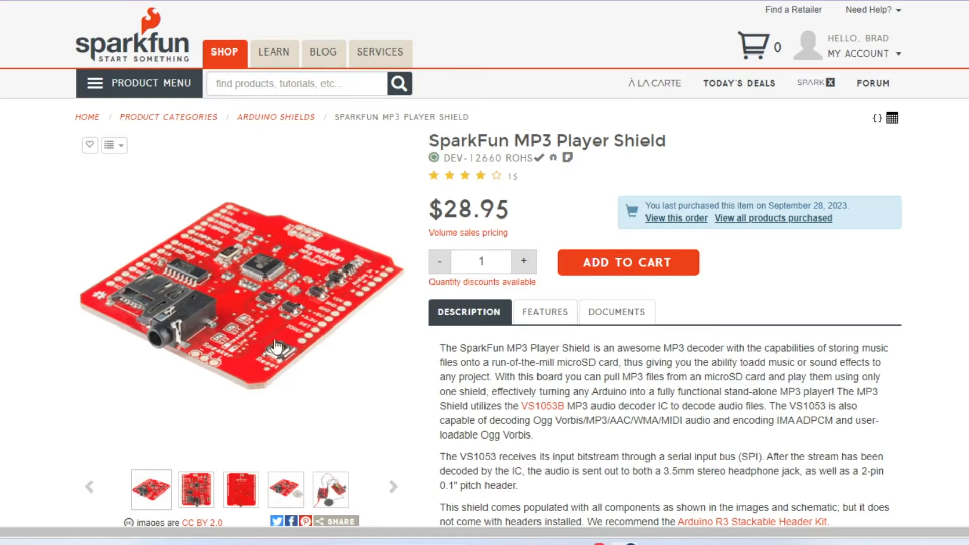
pyautogui.moveTo(257, 299)
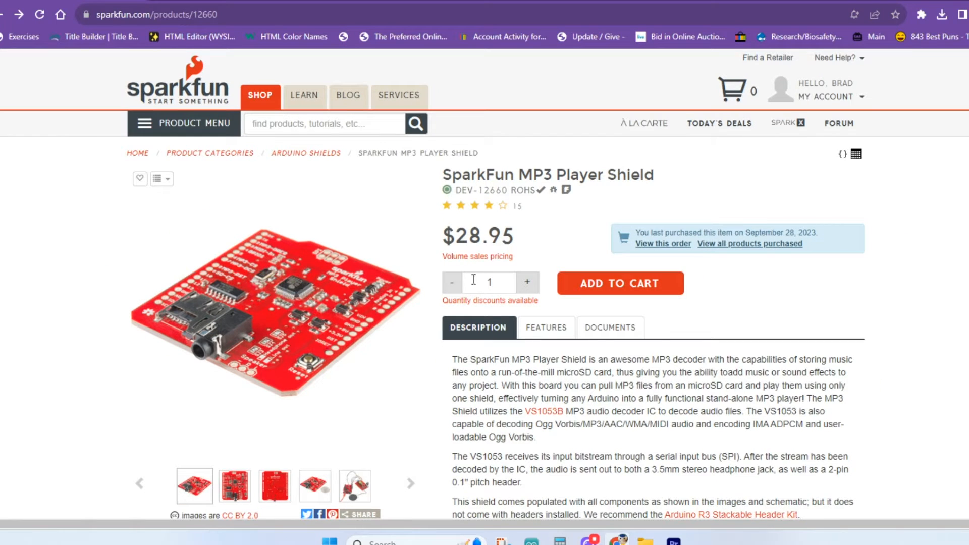
pyautogui.click(607, 327)
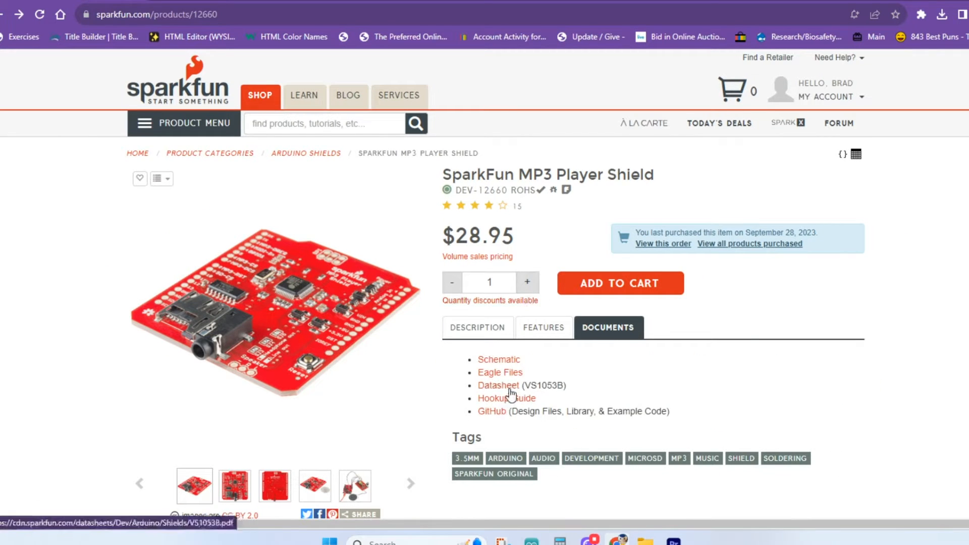
pyautogui.moveTo(504, 403)
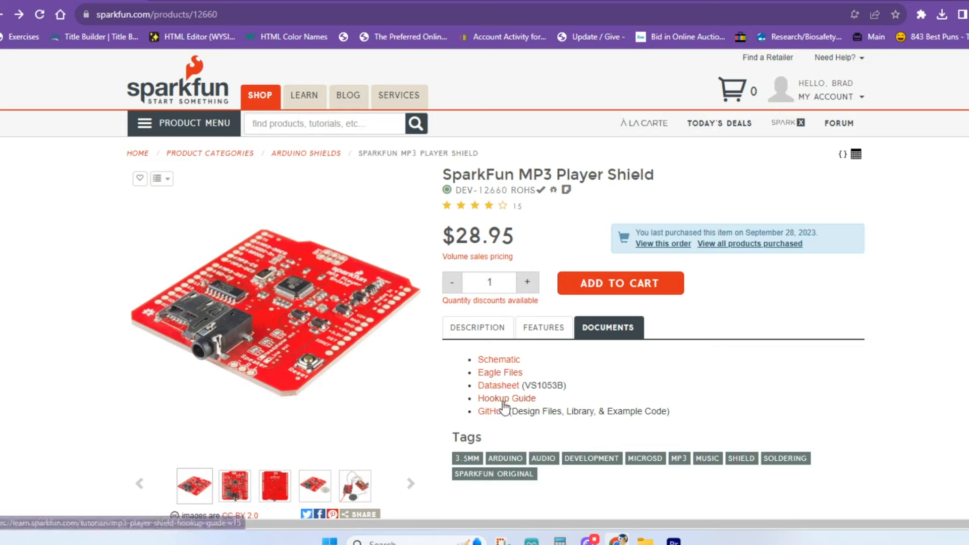
# Step: Open the Hookup Guide V15 and reach the Hardware Overview pin diagram and descriptions
pyautogui.click(506, 398)
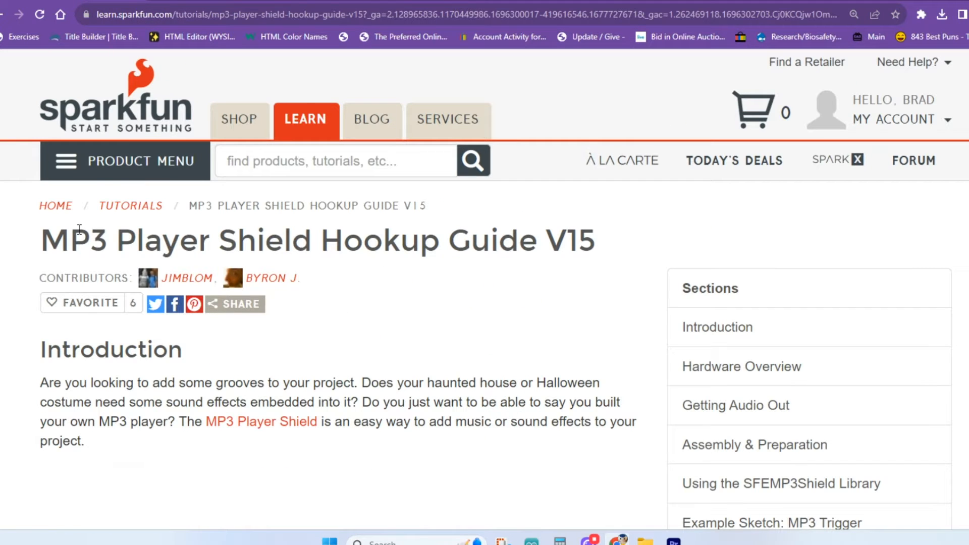
pyautogui.moveTo(347, 189)
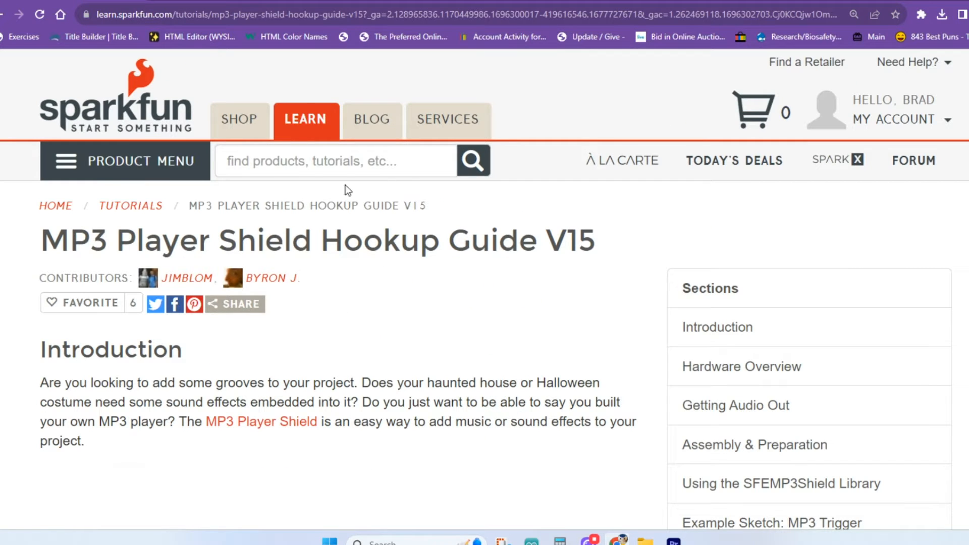
pyautogui.scroll(-3)
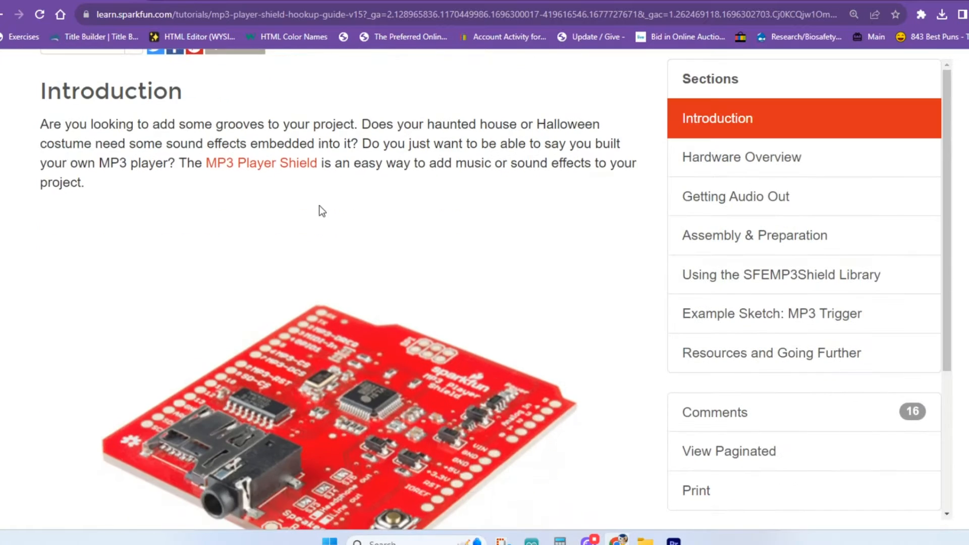
pyautogui.scroll(-3)
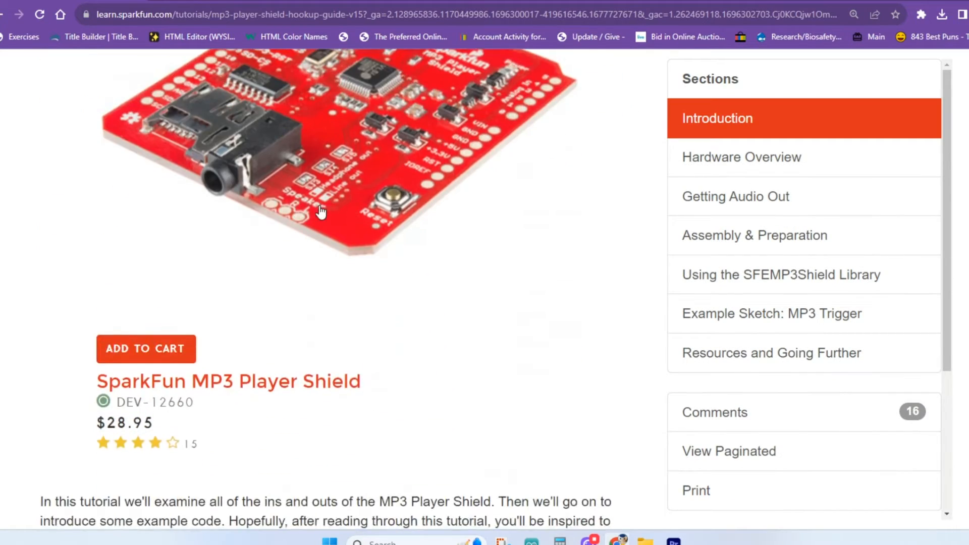
pyautogui.scroll(-3)
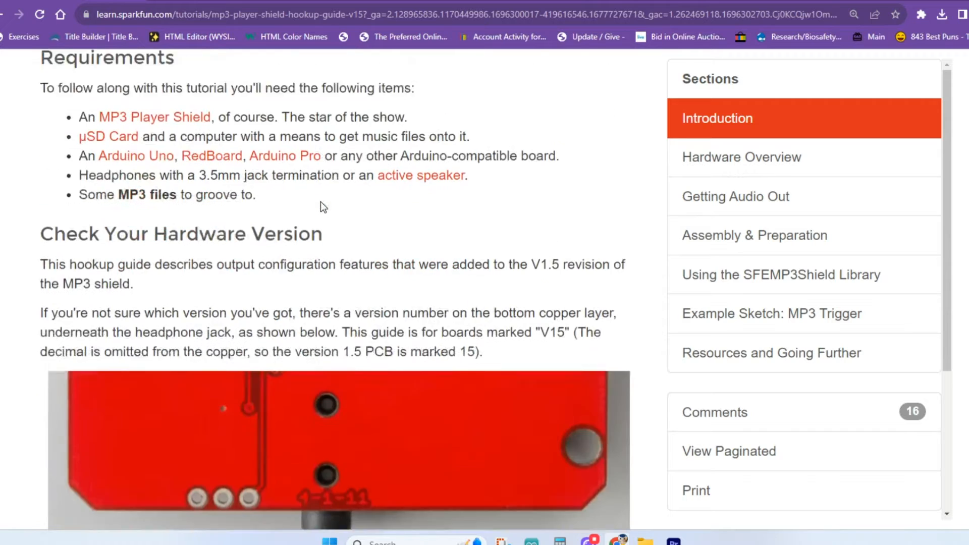
pyautogui.scroll(-3)
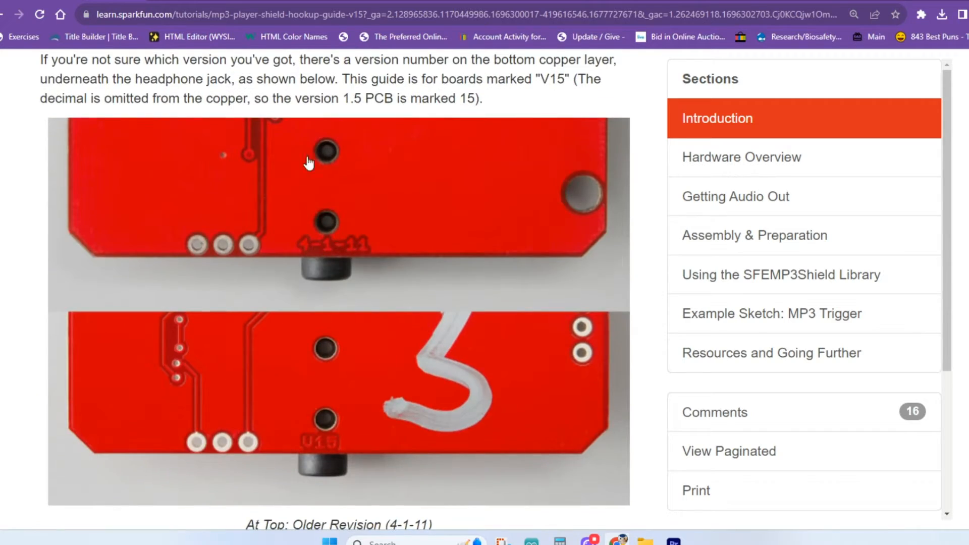
pyautogui.scroll(-3)
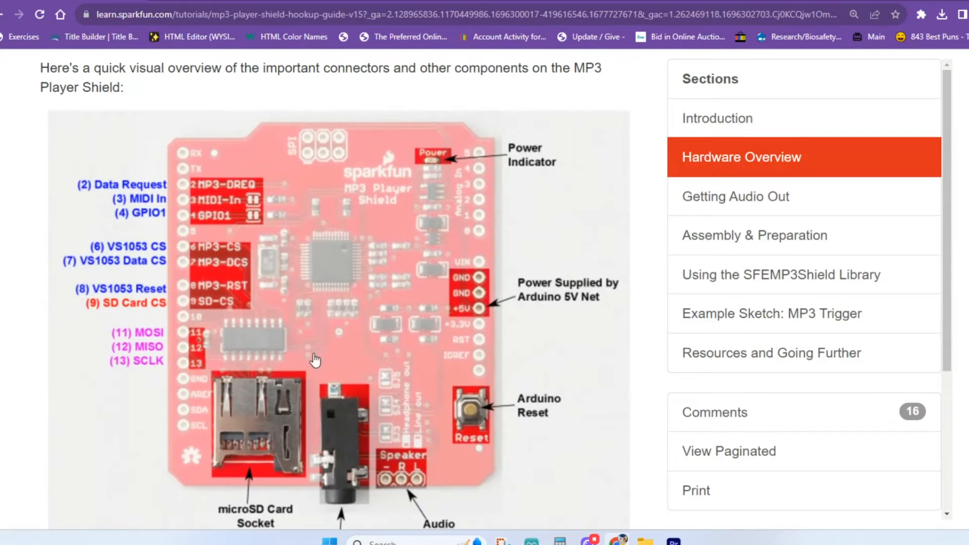
pyautogui.moveTo(192, 203)
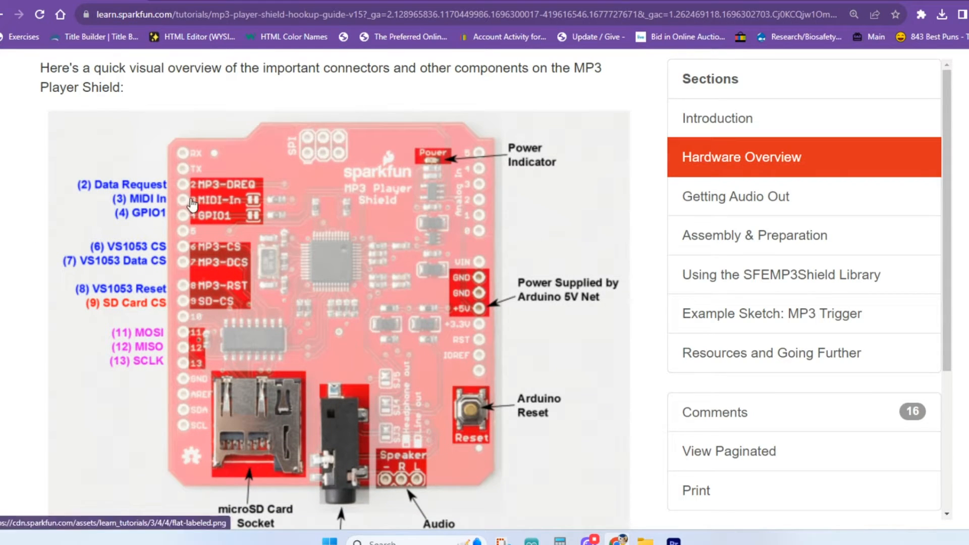
pyautogui.moveTo(169, 158)
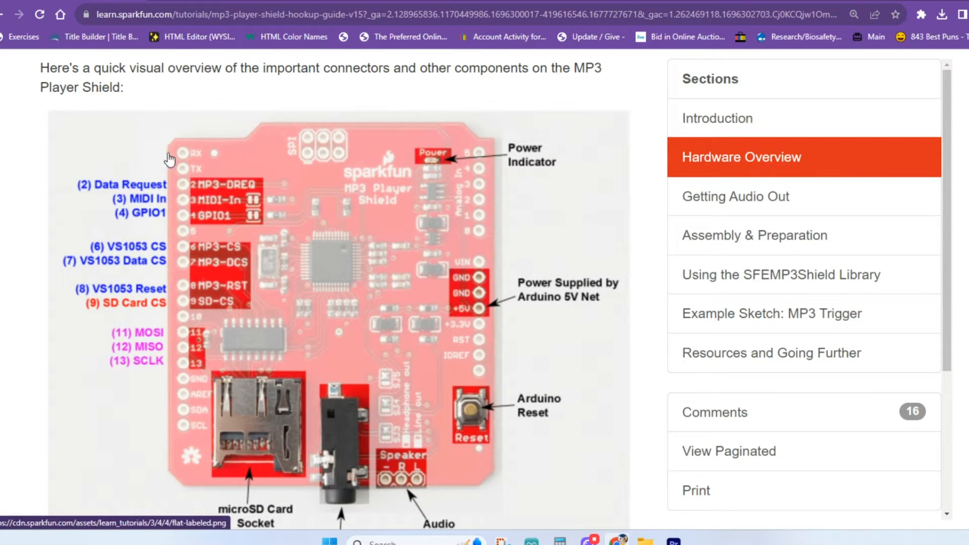
pyautogui.moveTo(207, 155)
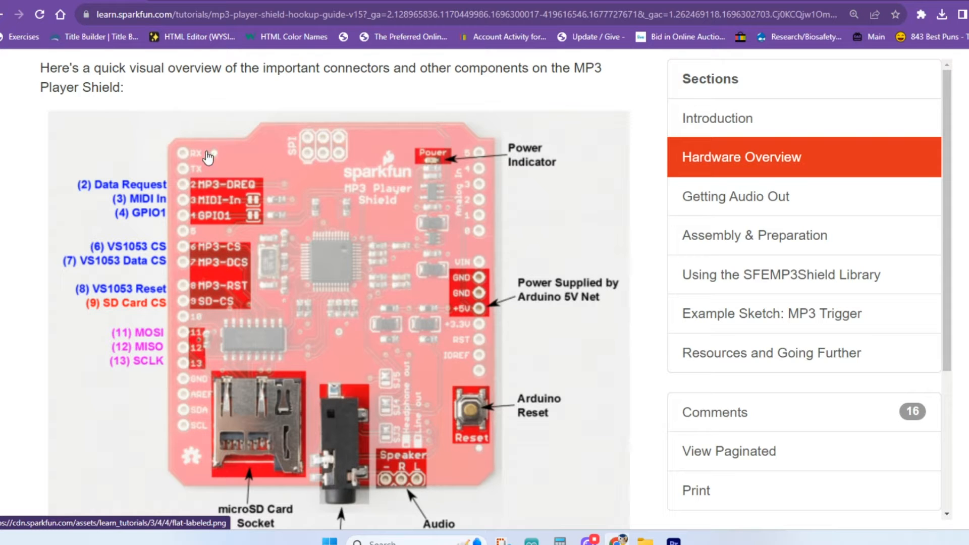
pyautogui.moveTo(170, 398)
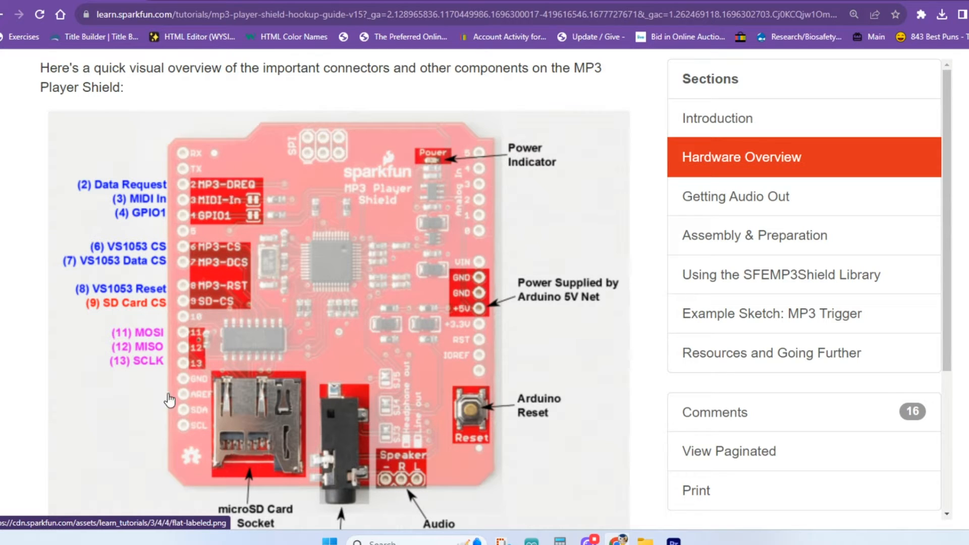
pyautogui.moveTo(210, 335)
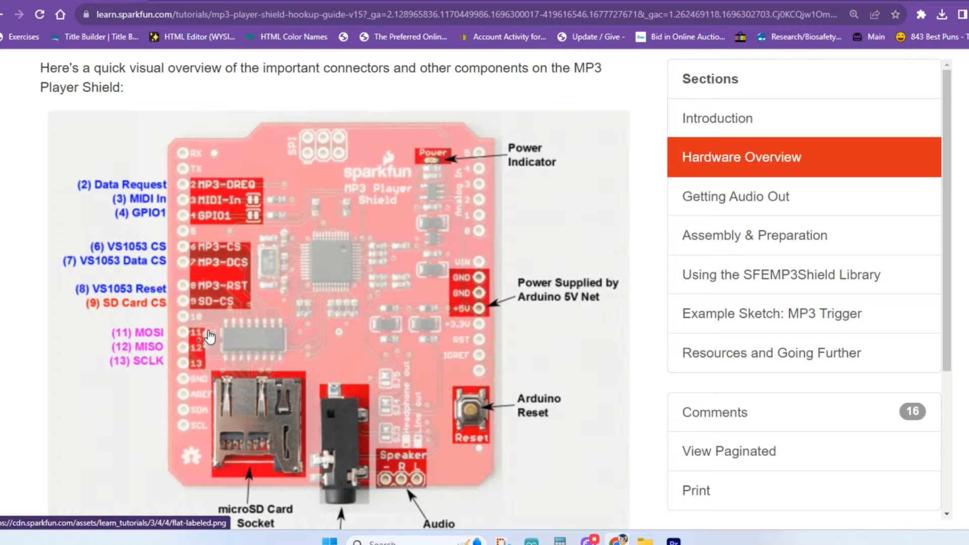
pyautogui.moveTo(193, 223)
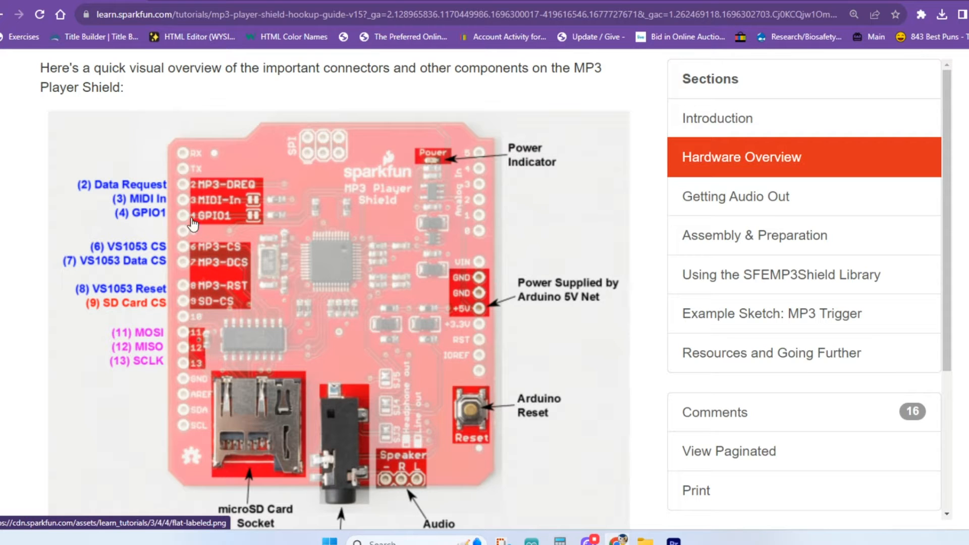
pyautogui.moveTo(91, 197)
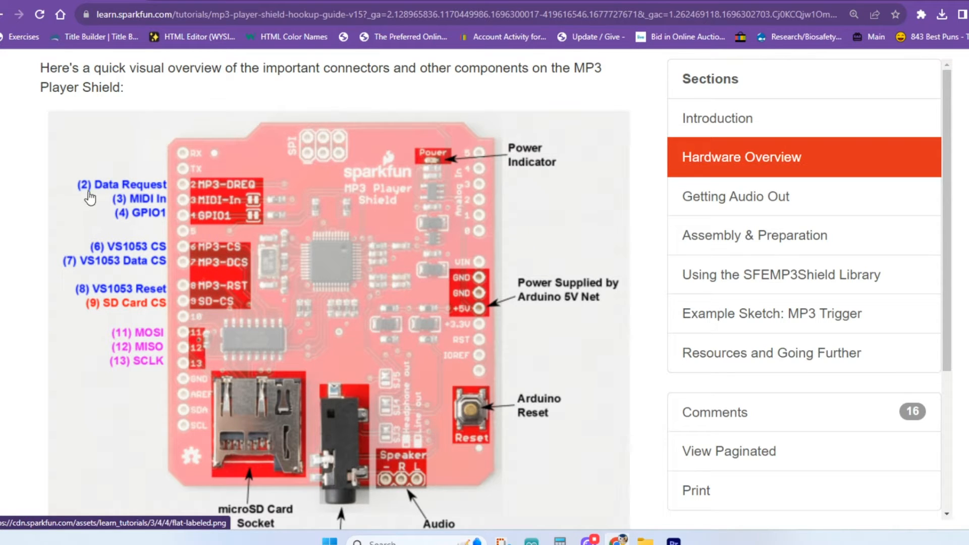
pyautogui.moveTo(376, 295)
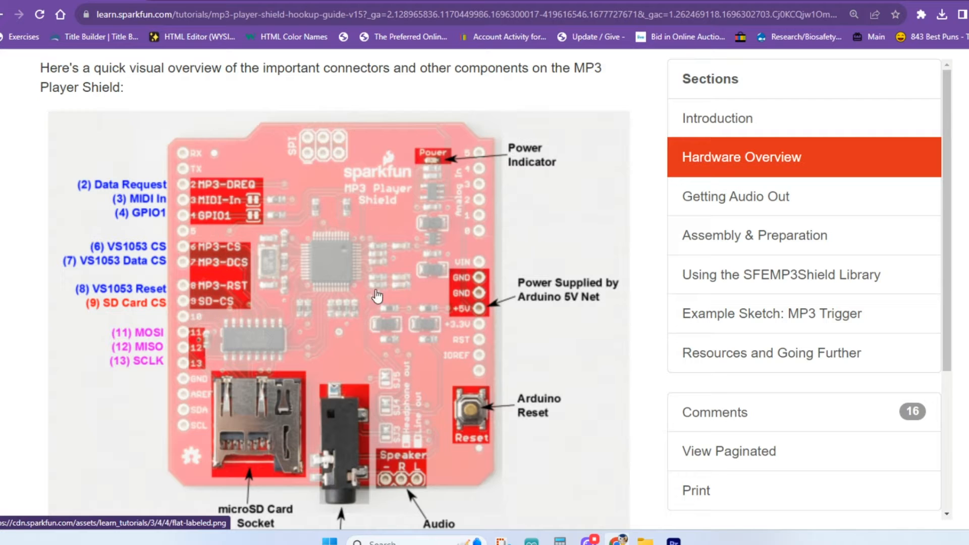
pyautogui.moveTo(472, 224)
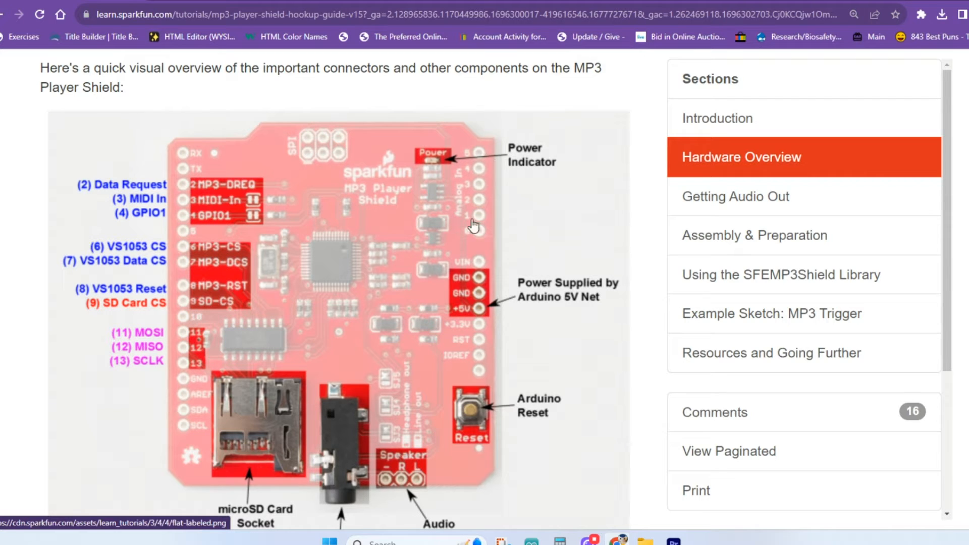
pyautogui.moveTo(475, 302)
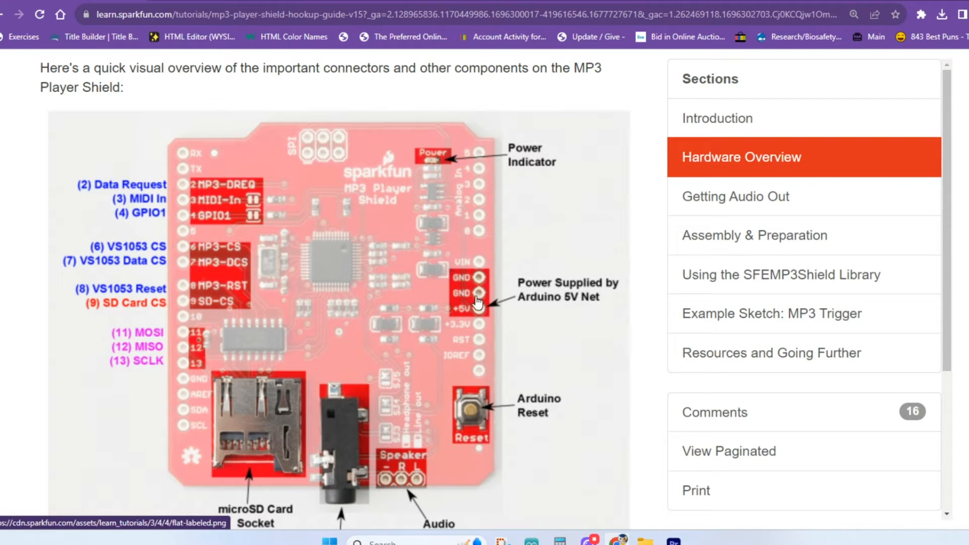
pyautogui.scroll(-3)
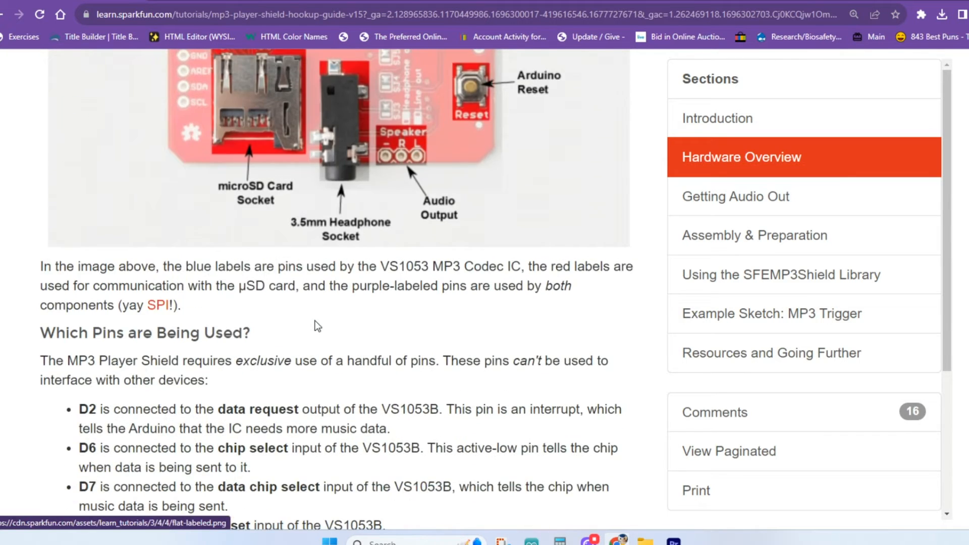
# Step: Reach the MP3 Shield trigger sketch in the guide and copy its code
pyautogui.scroll(-3)
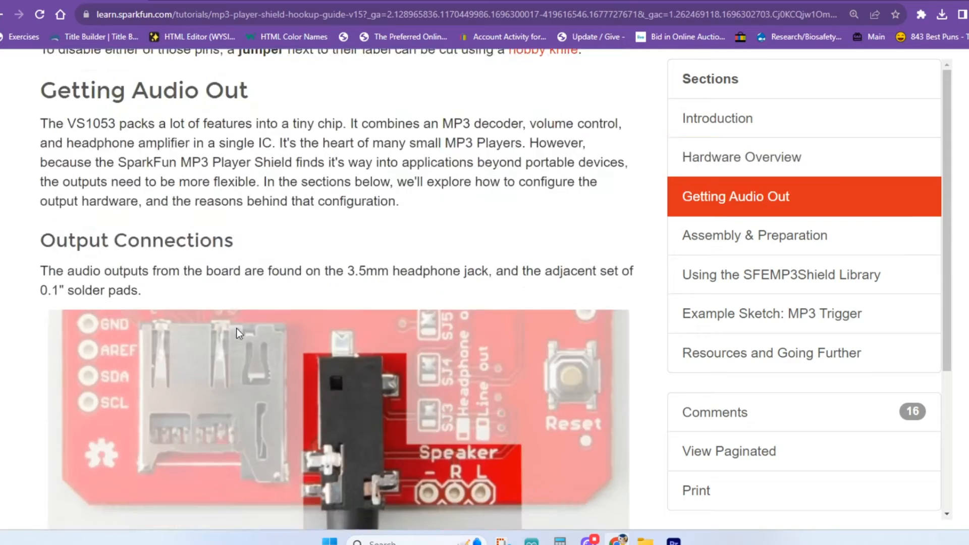
pyautogui.scroll(-3)
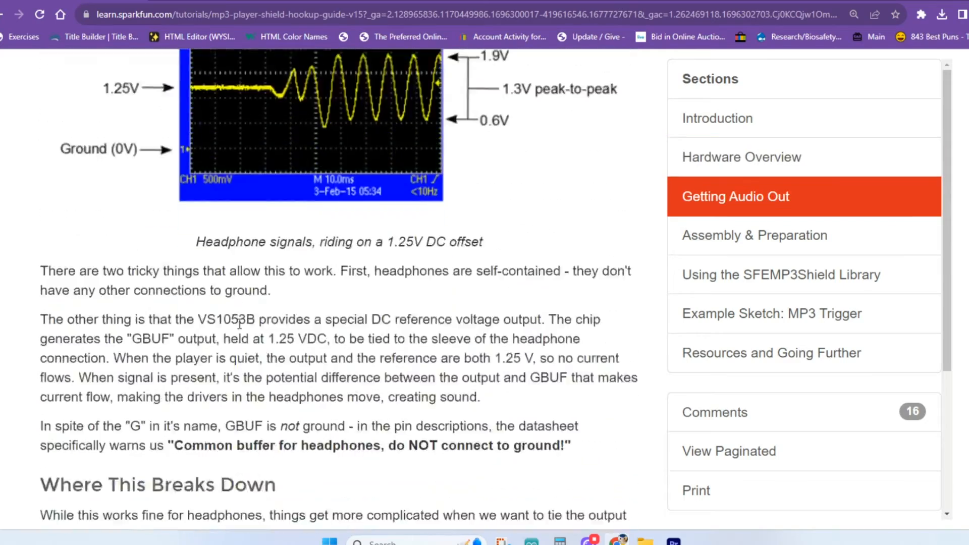
pyautogui.scroll(-3)
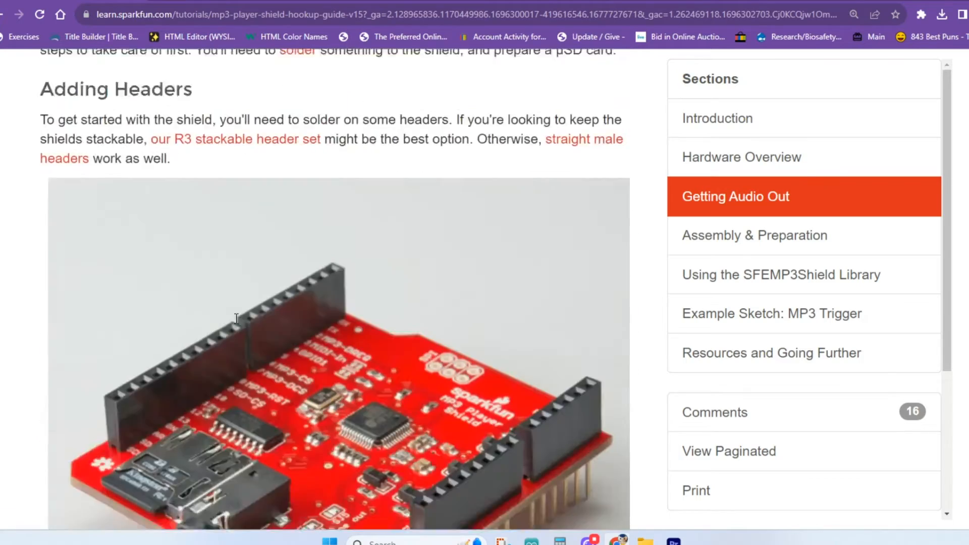
pyautogui.scroll(-3)
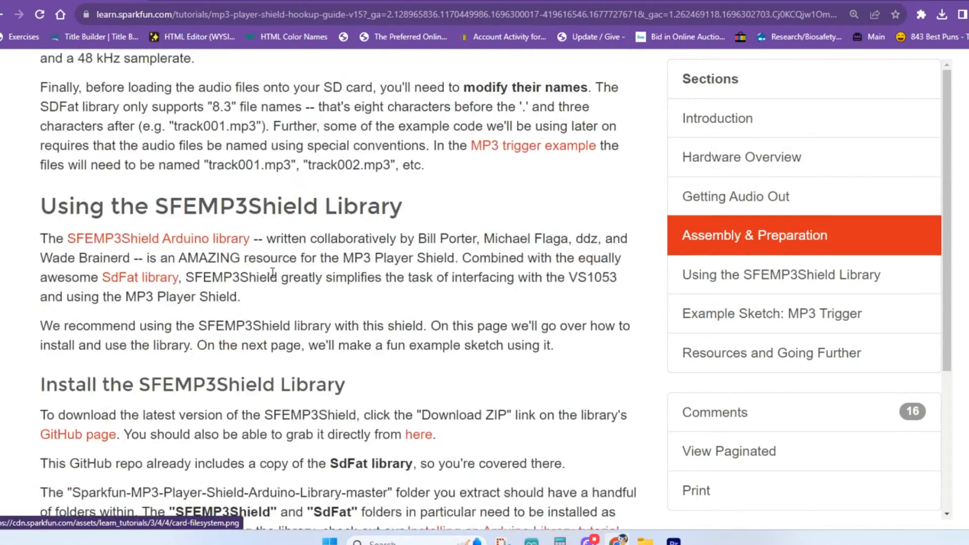
pyautogui.scroll(-3)
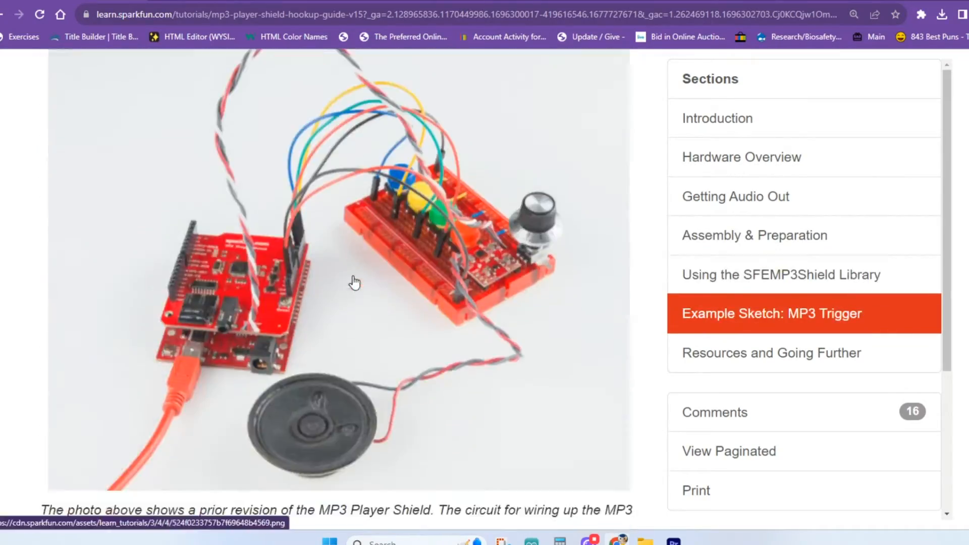
pyautogui.scroll(-3)
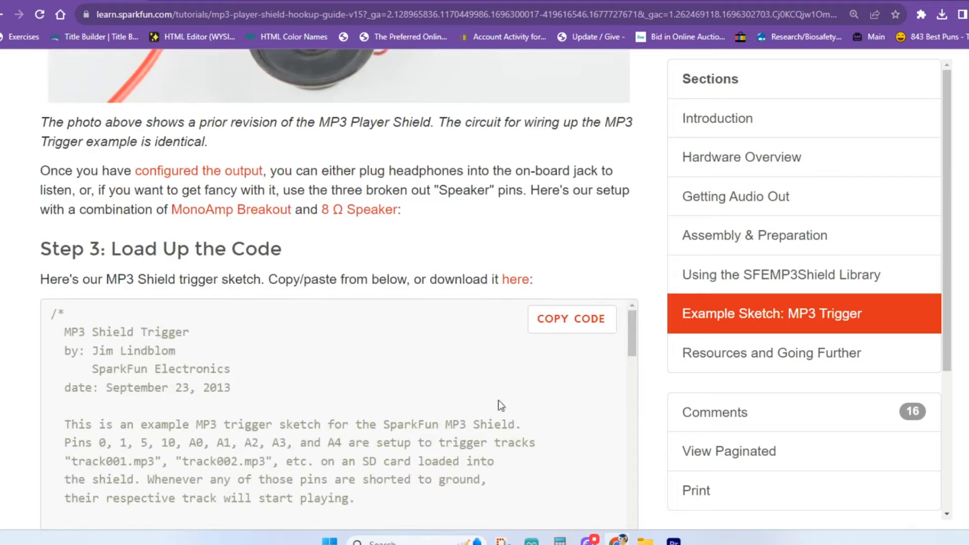
pyautogui.click(571, 319)
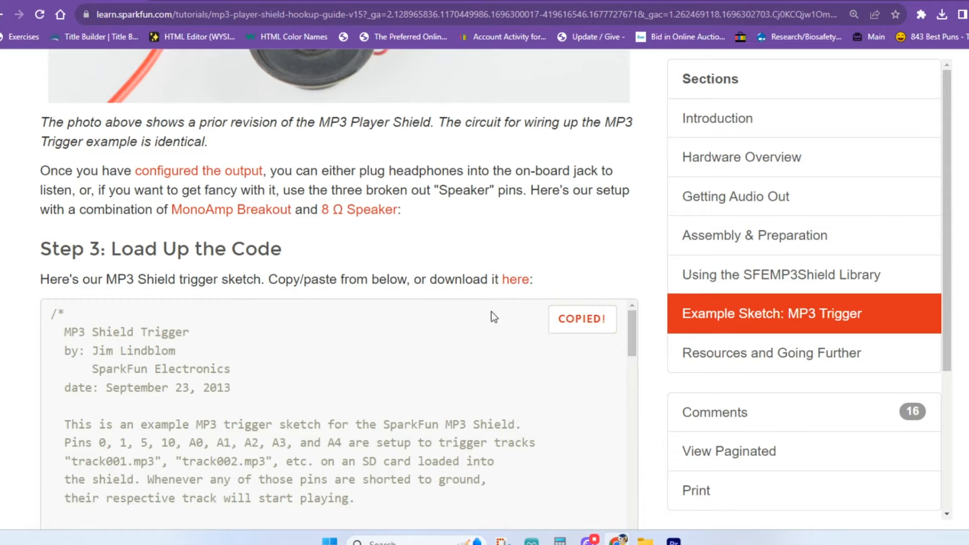
pyautogui.moveTo(274, 250)
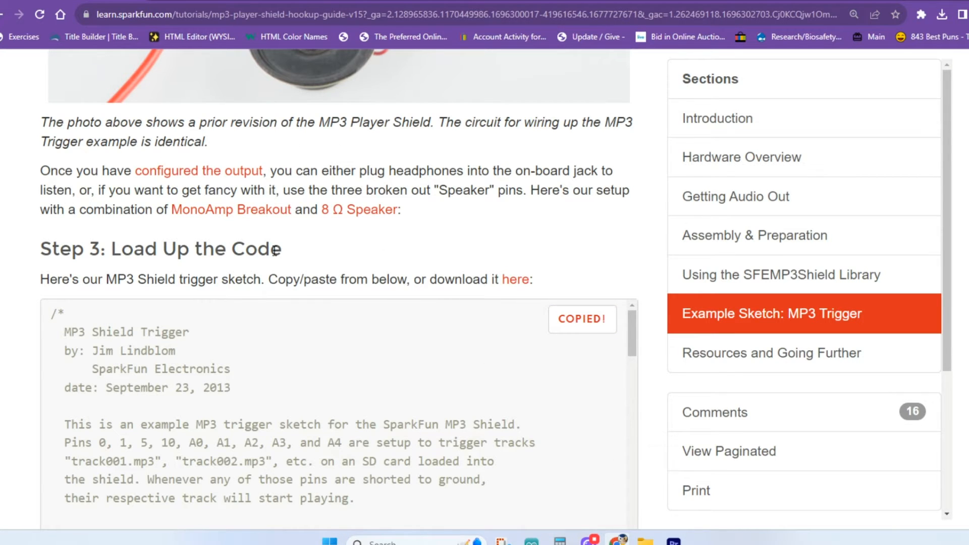
# Step: Go to Resources and Going Further and open the sparkfun/MP3_Player_Shield GitHub repository
pyautogui.scroll(-3)
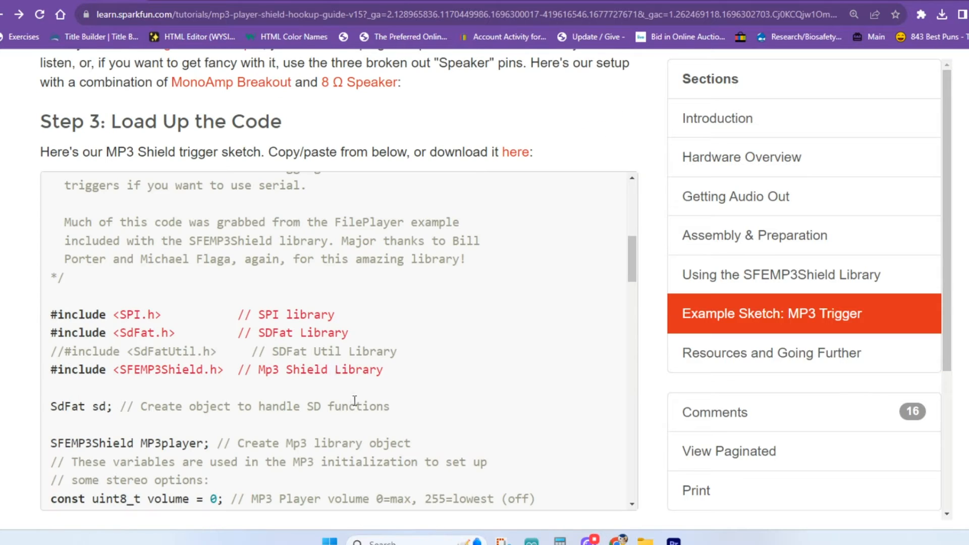
pyautogui.moveTo(311, 326)
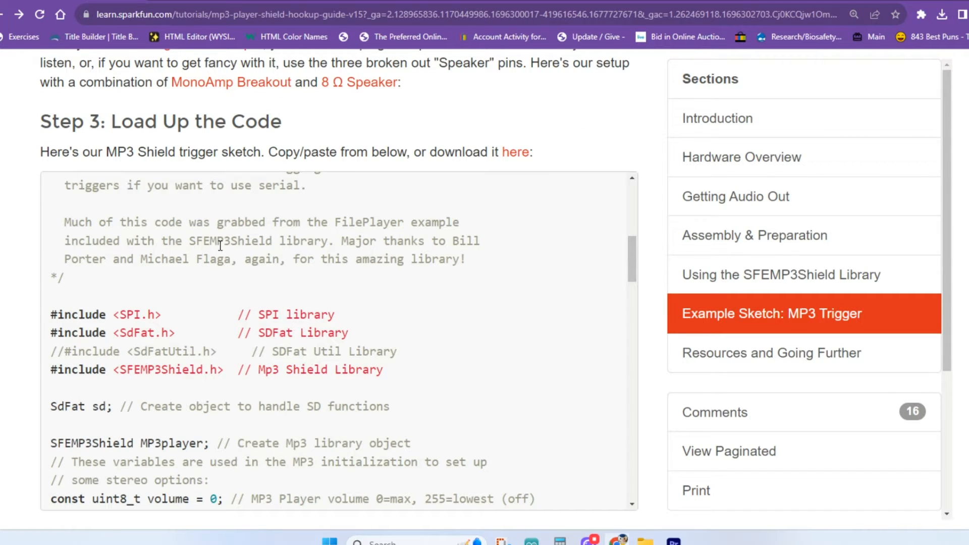
pyautogui.scroll(-3)
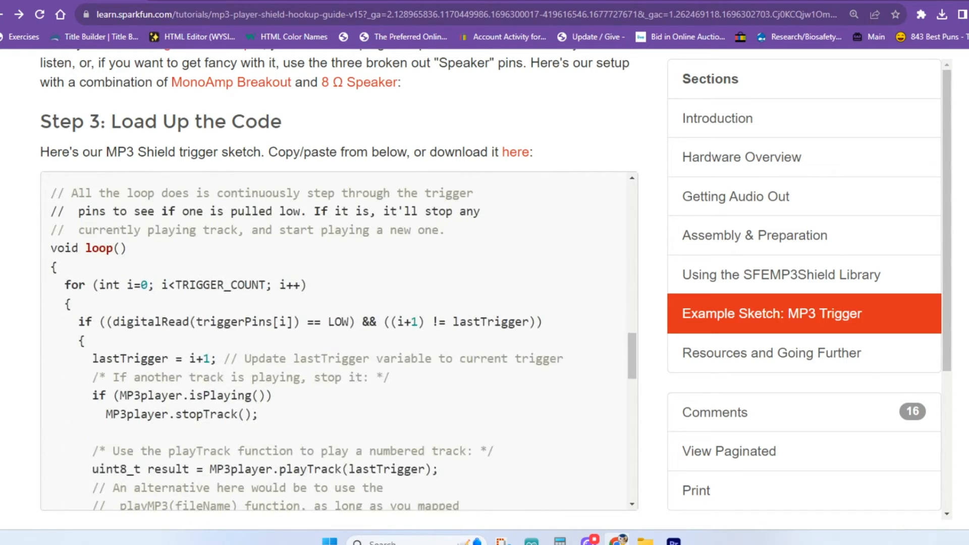
pyautogui.click(770, 353)
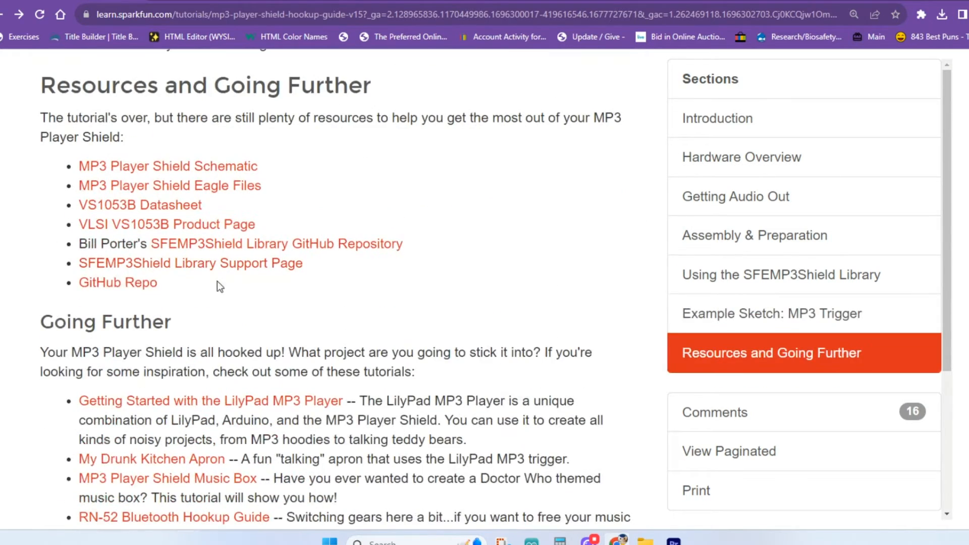
pyautogui.moveTo(117, 282)
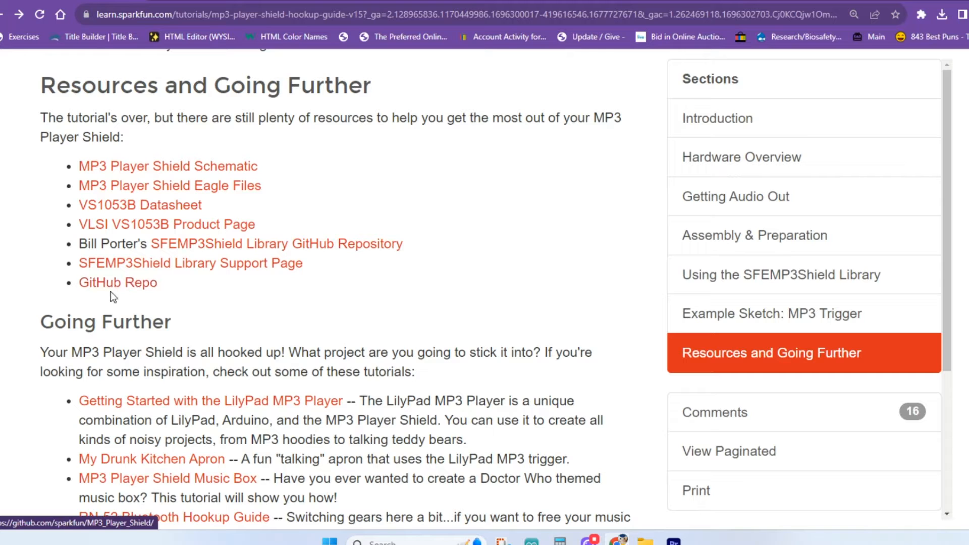
pyautogui.moveTo(153, 289)
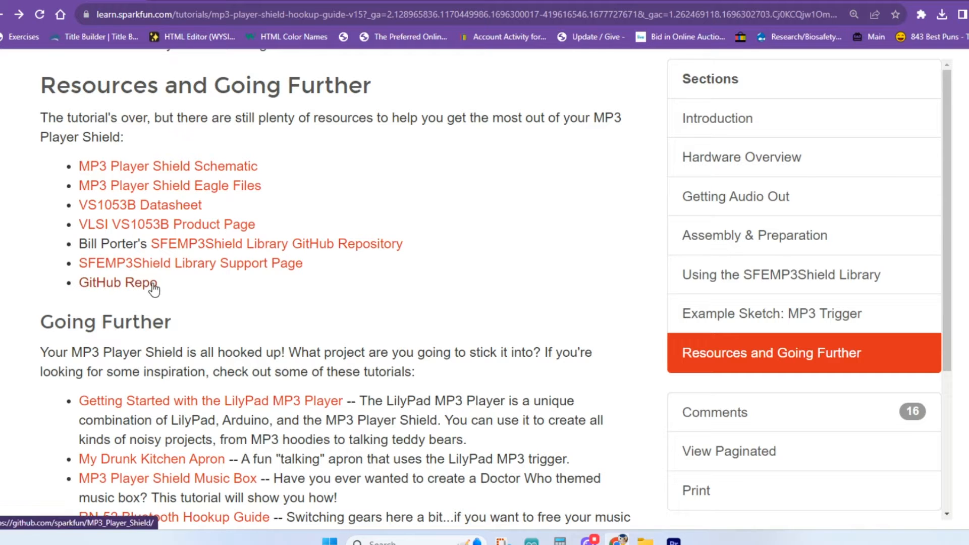
pyautogui.moveTo(130, 287)
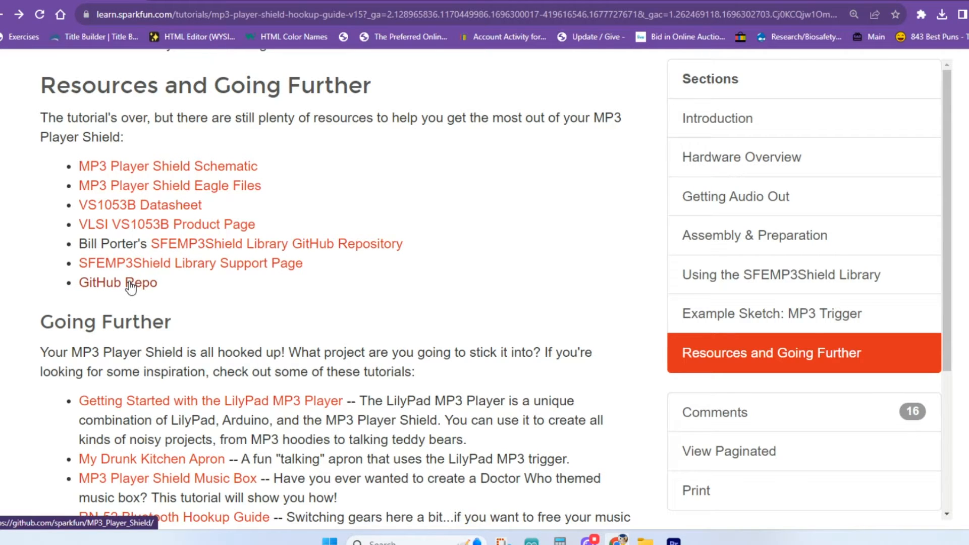
pyautogui.click(118, 283)
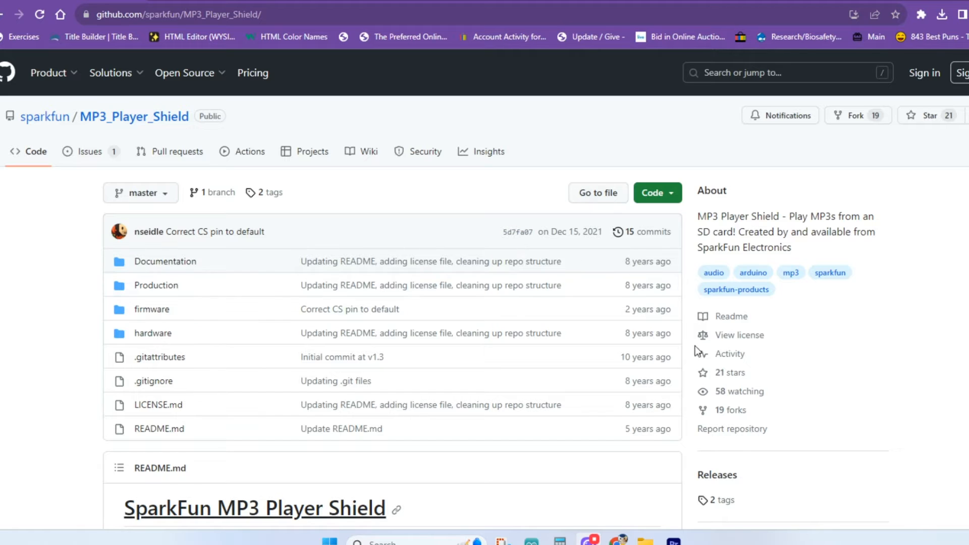
# Step: Show the repository's clone and Download ZIP options
pyautogui.click(652, 192)
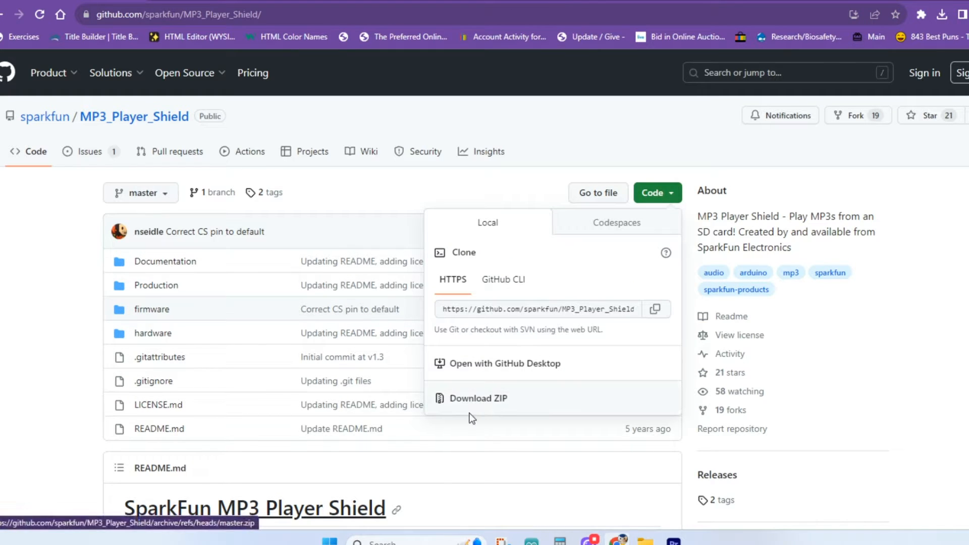
pyautogui.moveTo(482, 389)
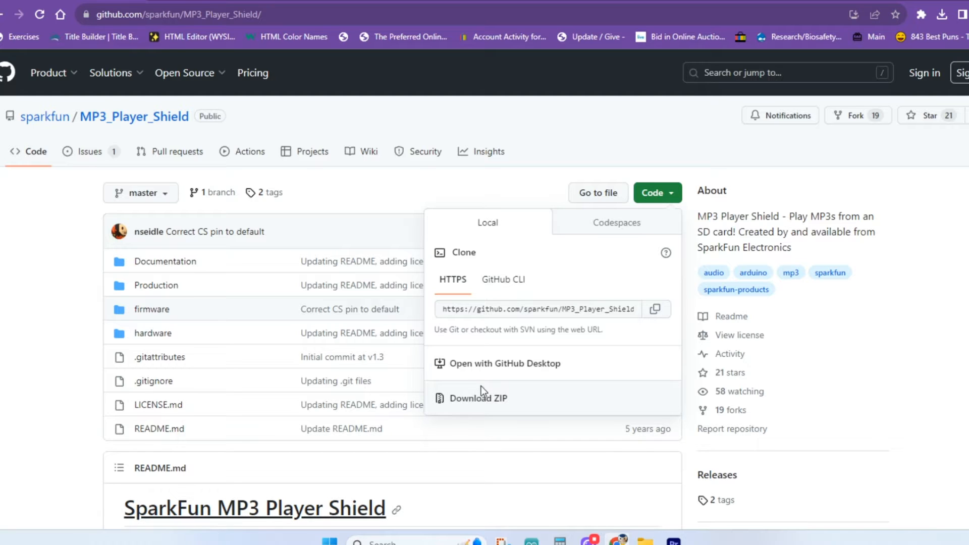
pyautogui.moveTo(354, 341)
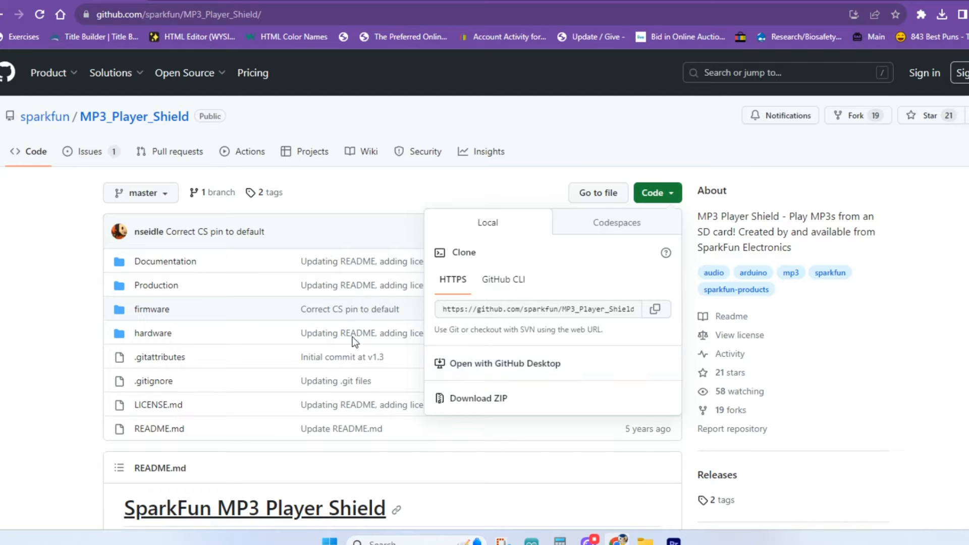
pyautogui.moveTo(443, 348)
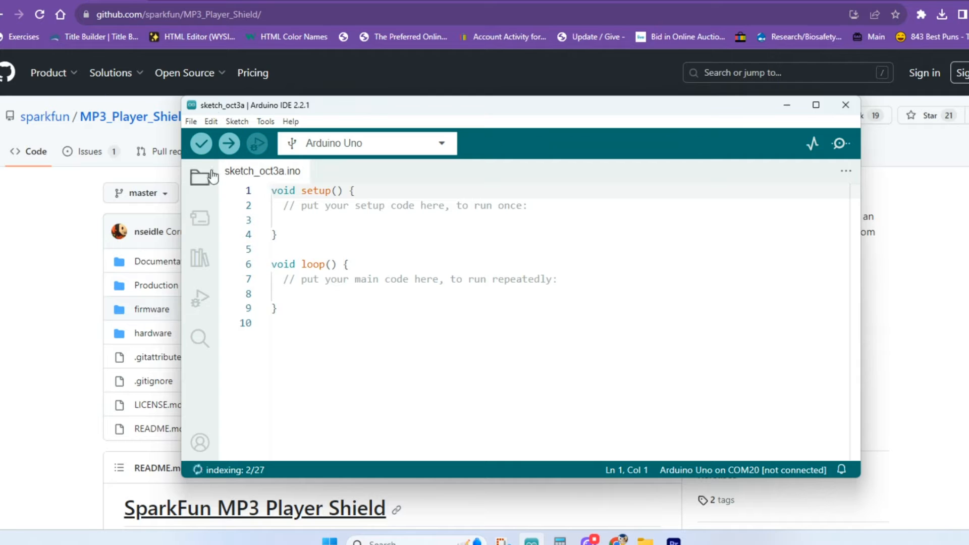
# Step: Open the SFEMP3Shield FilePlayer example sketch from the bundled library examples and review its includes
pyautogui.click(190, 121)
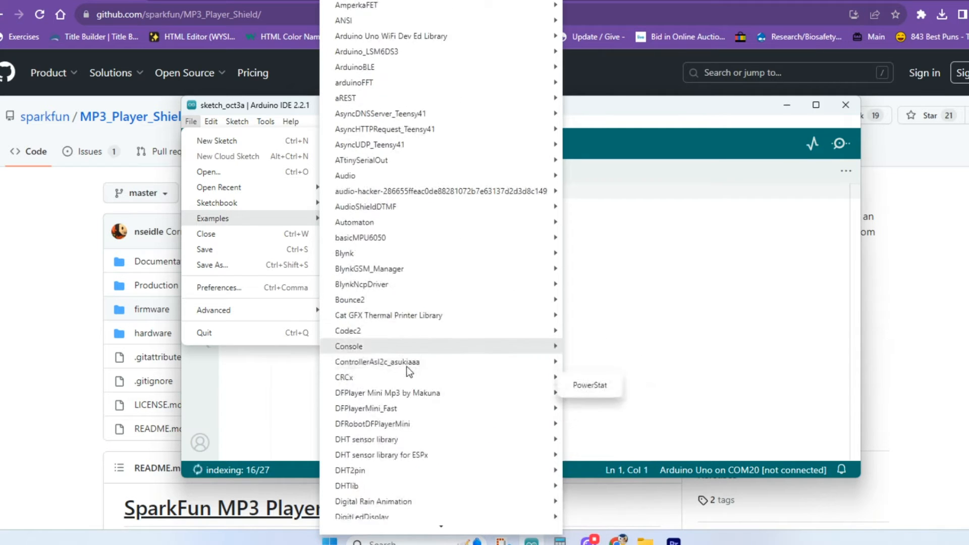
pyautogui.scroll(-3)
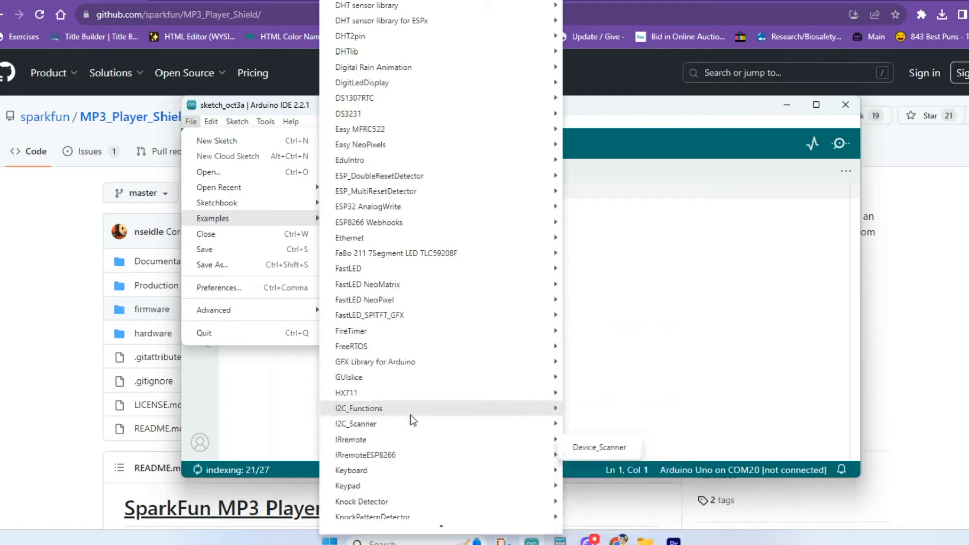
pyautogui.scroll(-3)
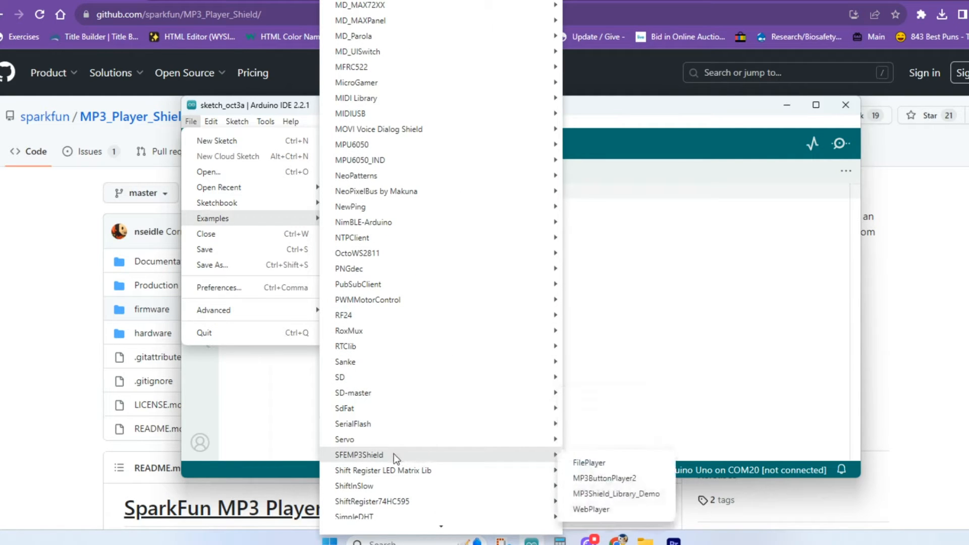
pyautogui.moveTo(589, 462)
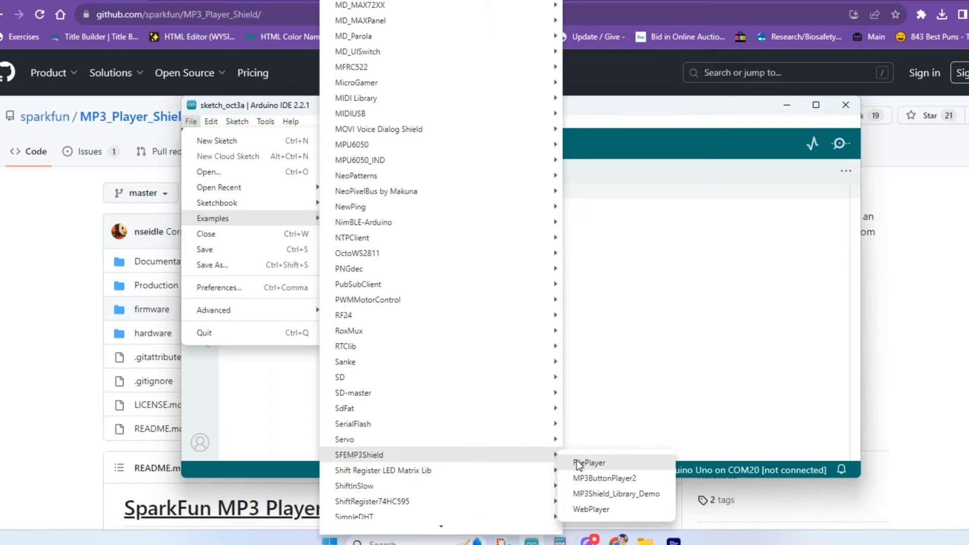
pyautogui.moveTo(606, 466)
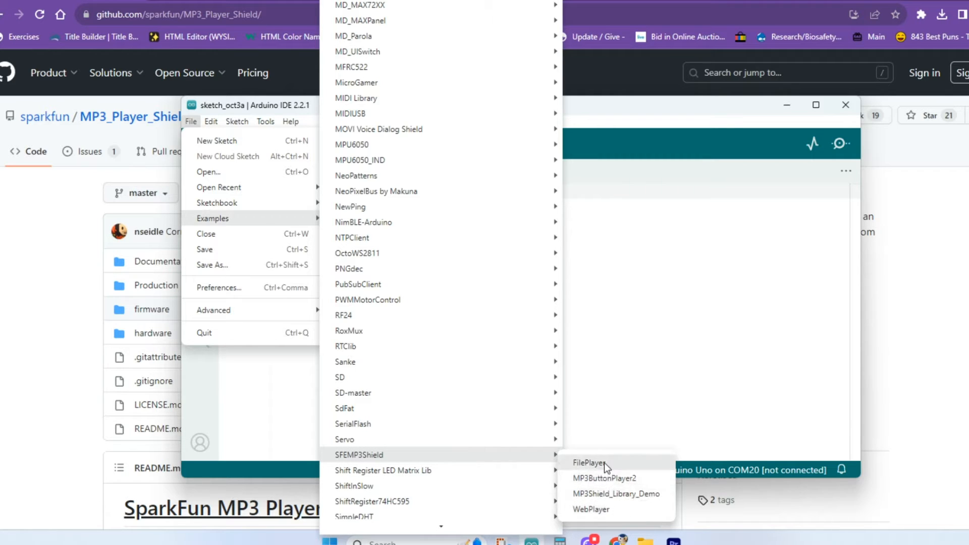
pyautogui.moveTo(615, 493)
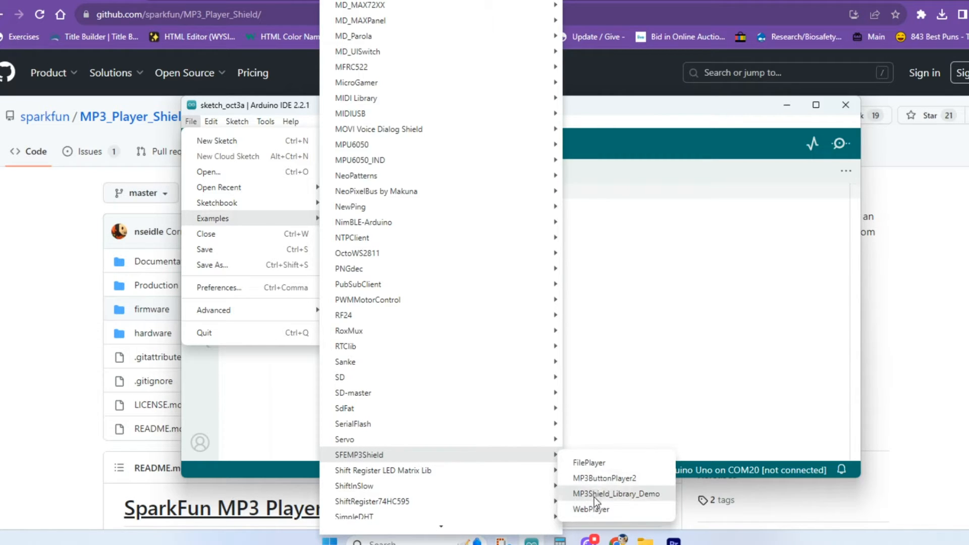
pyautogui.click(618, 493)
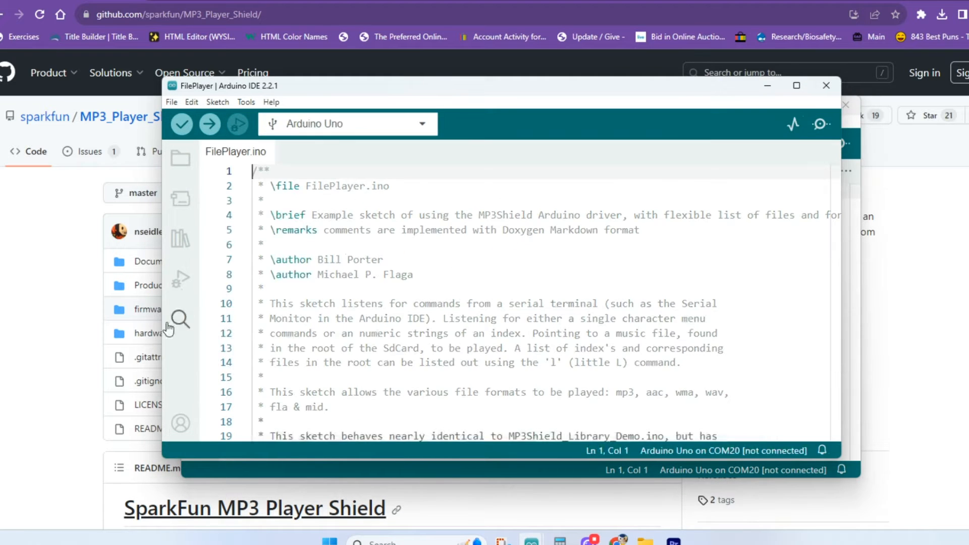
pyautogui.scroll(-3)
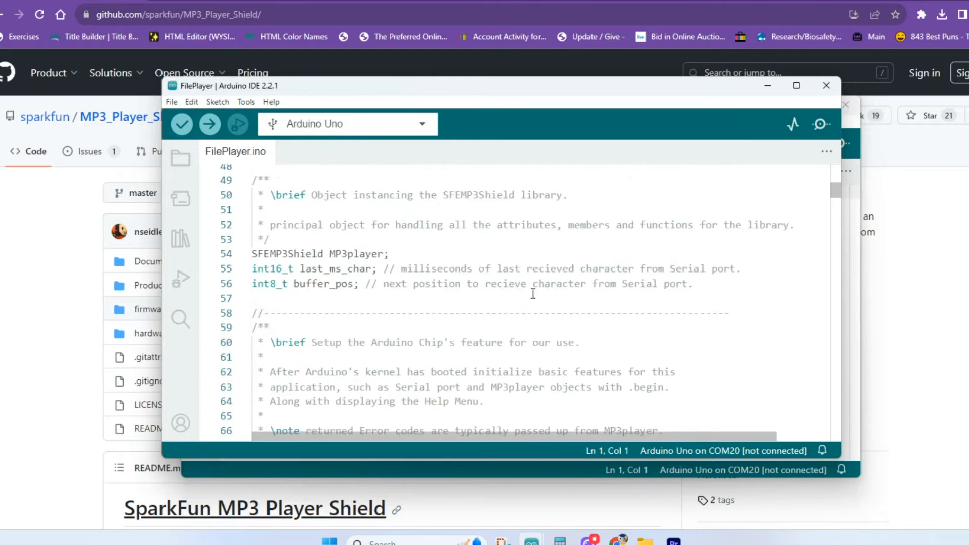
pyautogui.scroll(3)
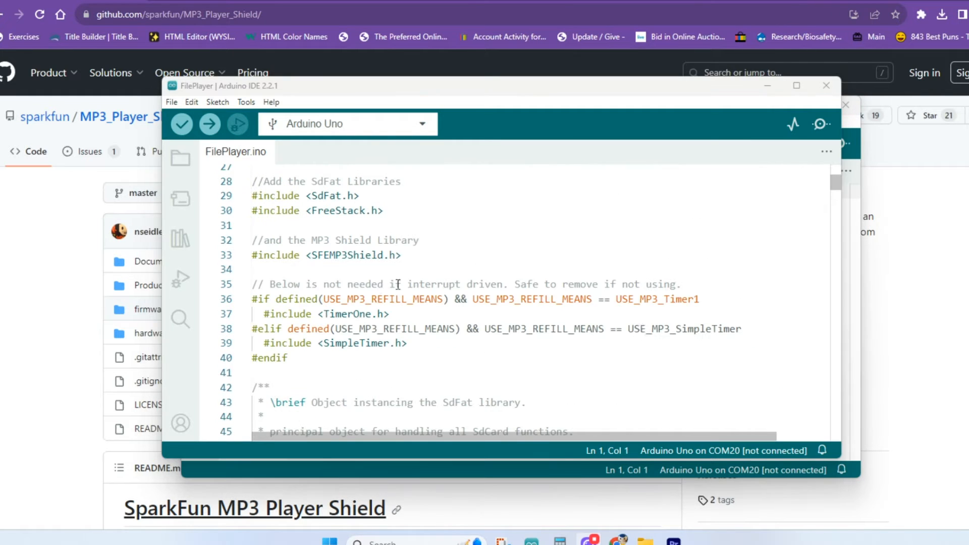
pyautogui.moveTo(595, 189)
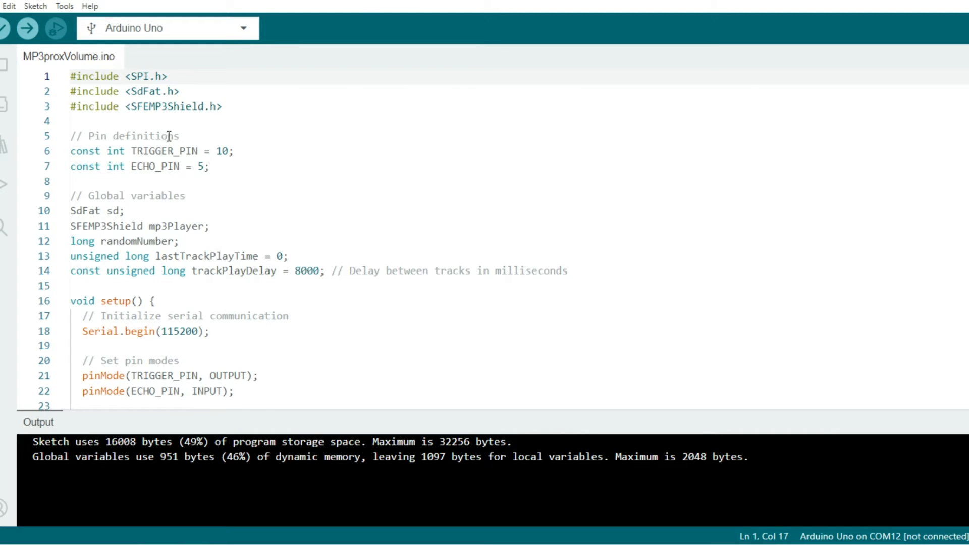
pyautogui.scroll(-3)
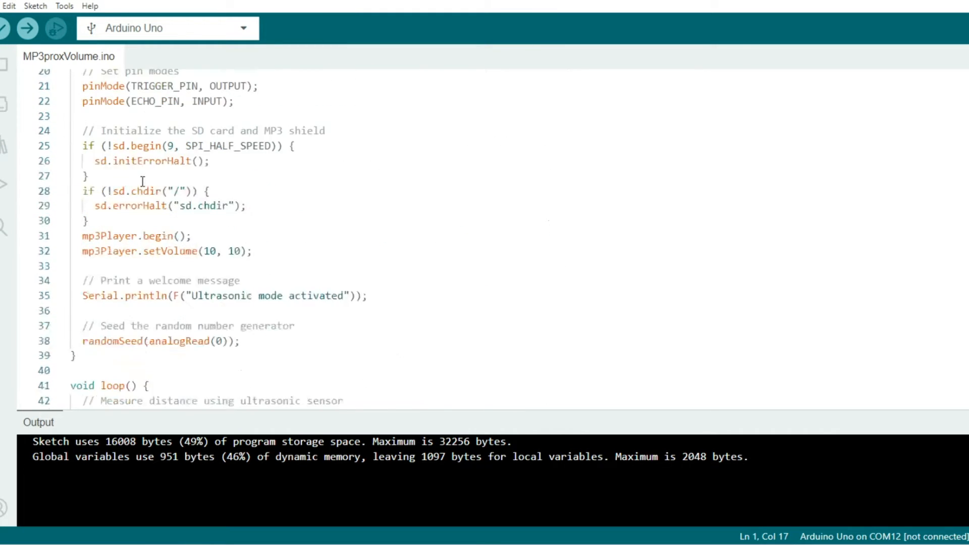
pyautogui.scroll(3)
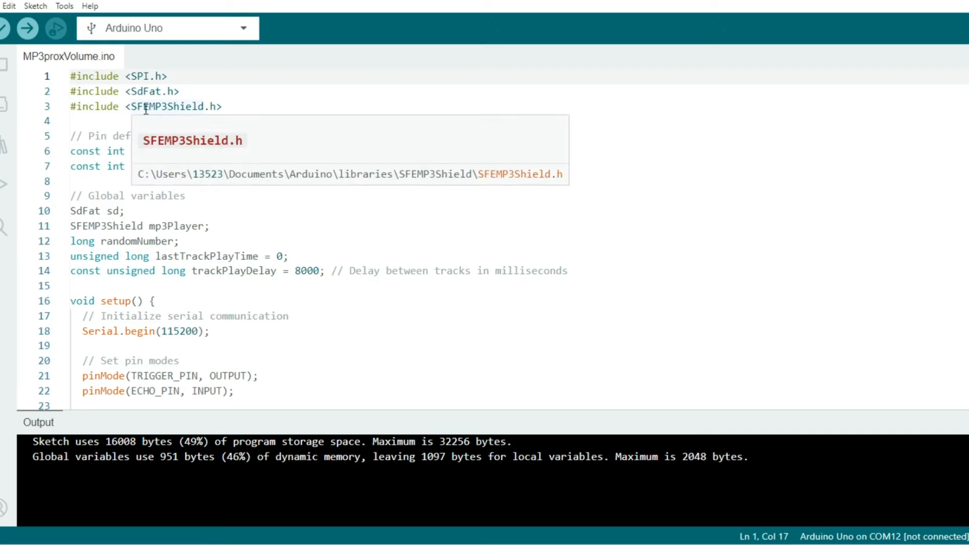
pyautogui.click(277, 110)
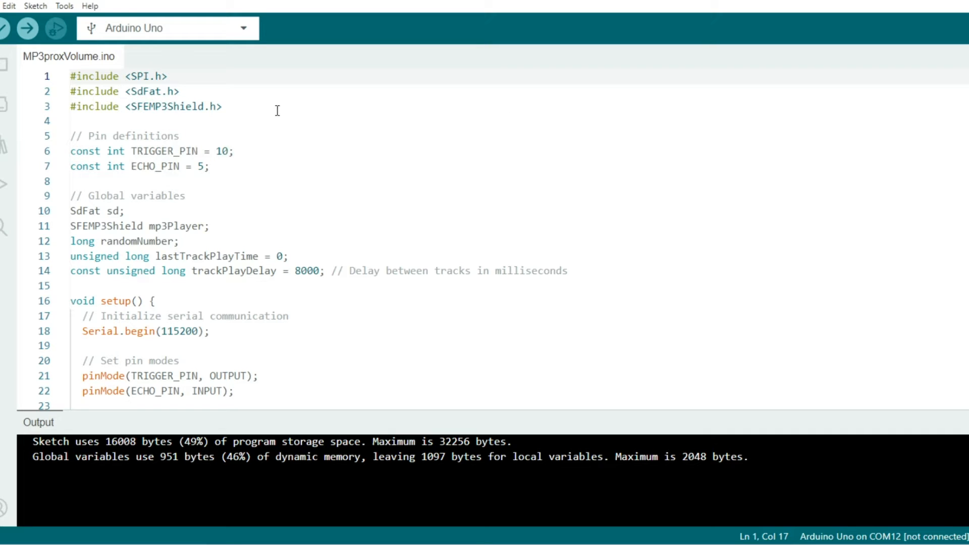
pyautogui.moveTo(144, 149)
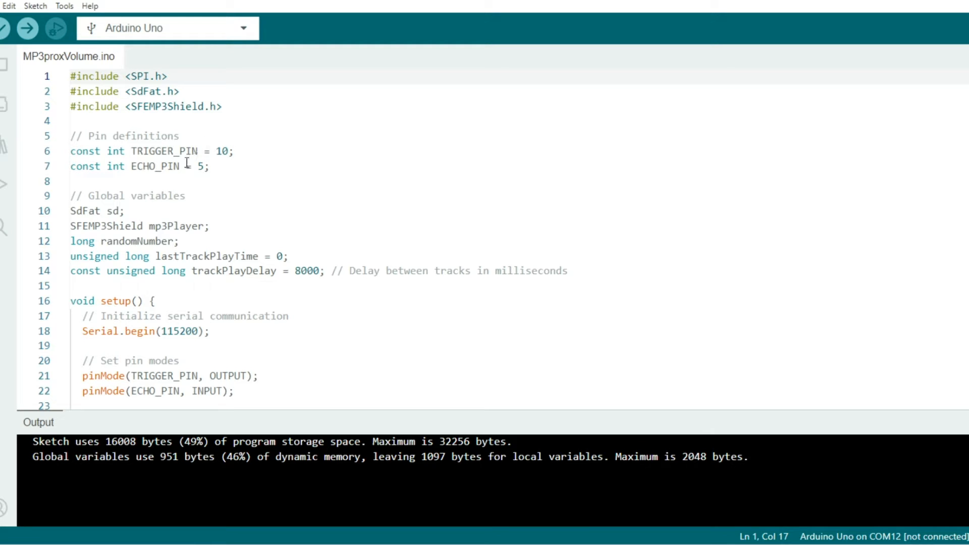
pyautogui.moveTo(111, 195)
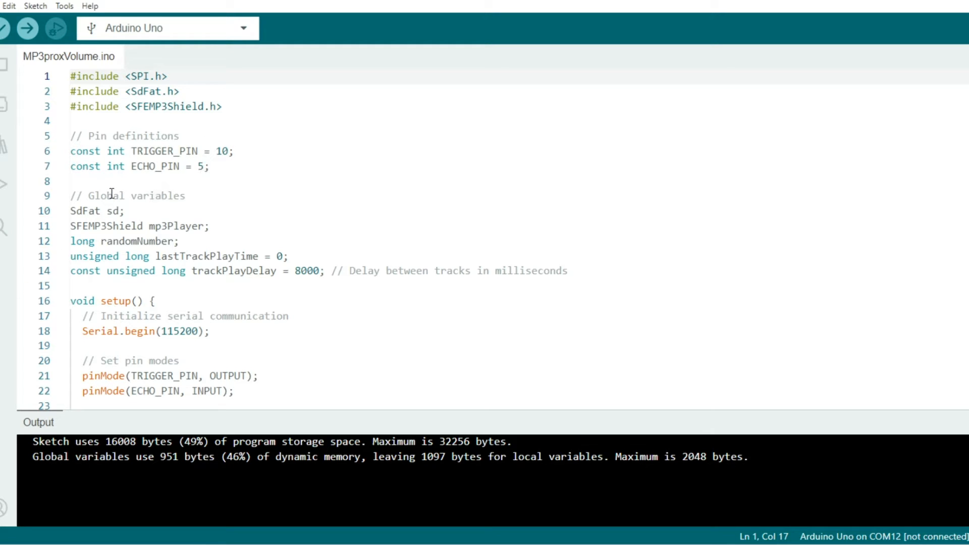
pyautogui.moveTo(112, 211)
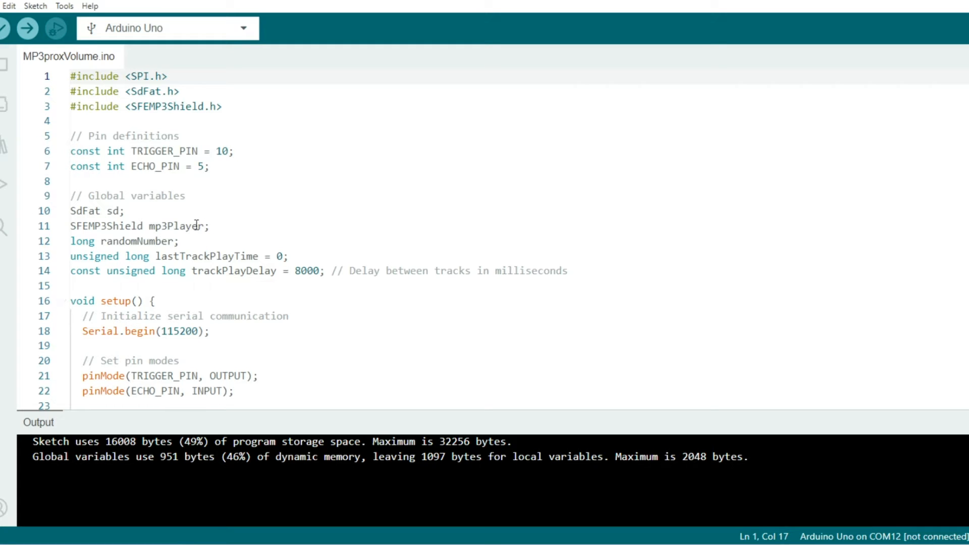
pyautogui.moveTo(112, 242)
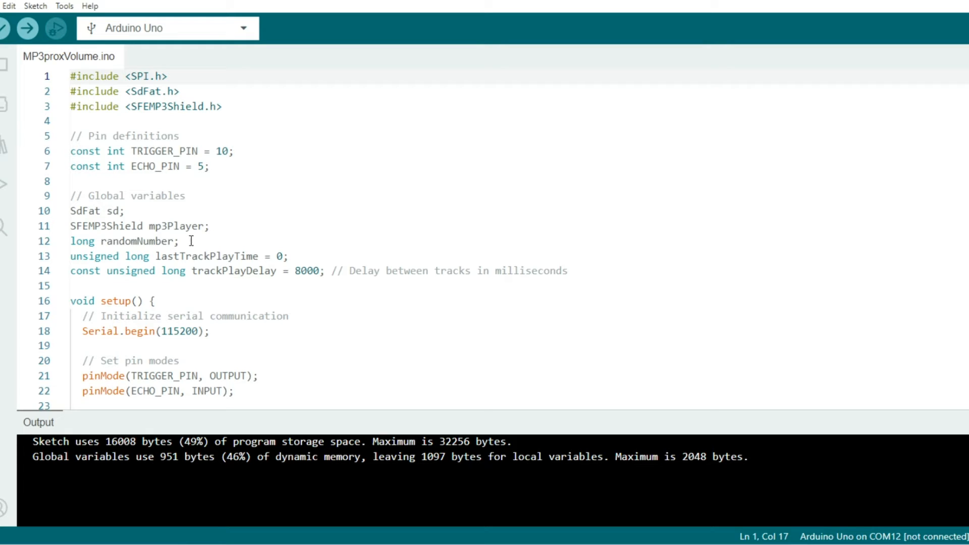
pyautogui.moveTo(176, 255)
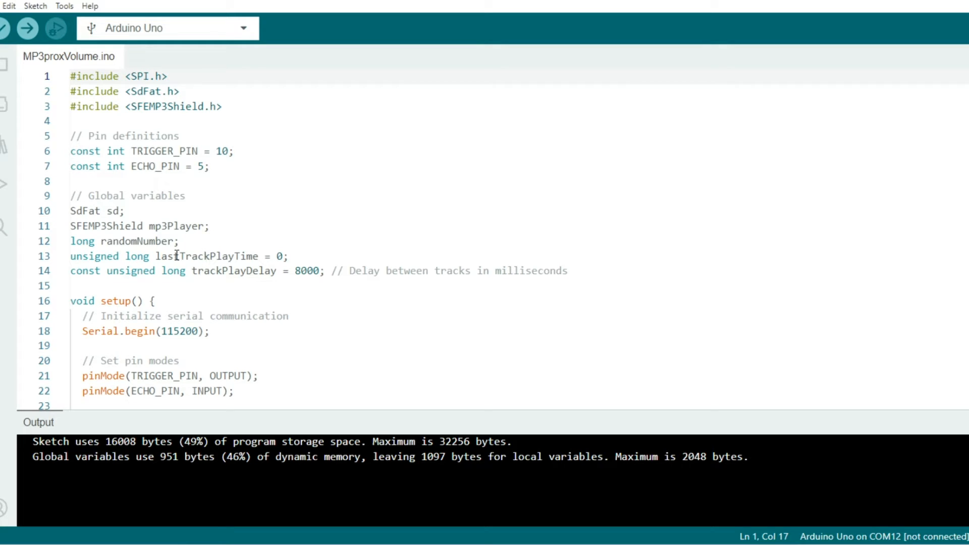
pyautogui.moveTo(238, 250)
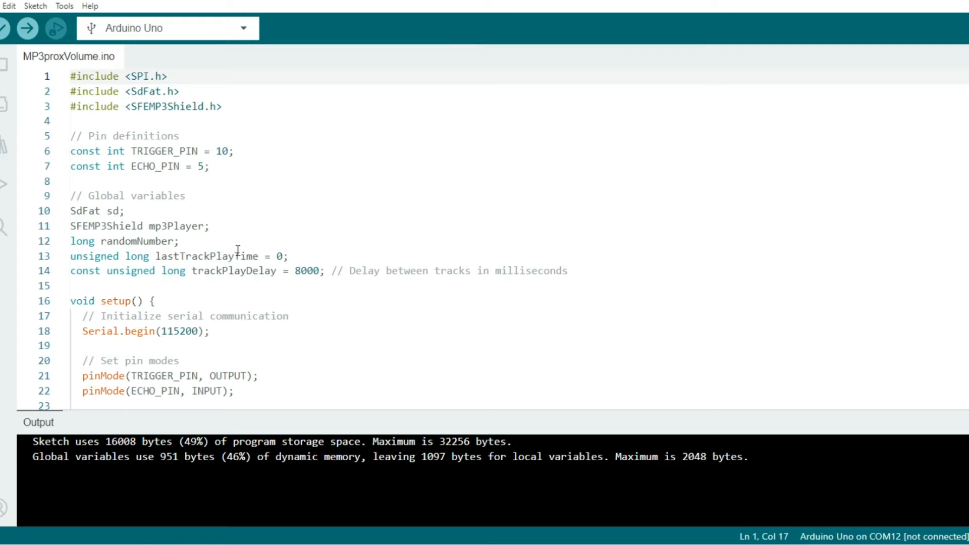
pyautogui.moveTo(233, 290)
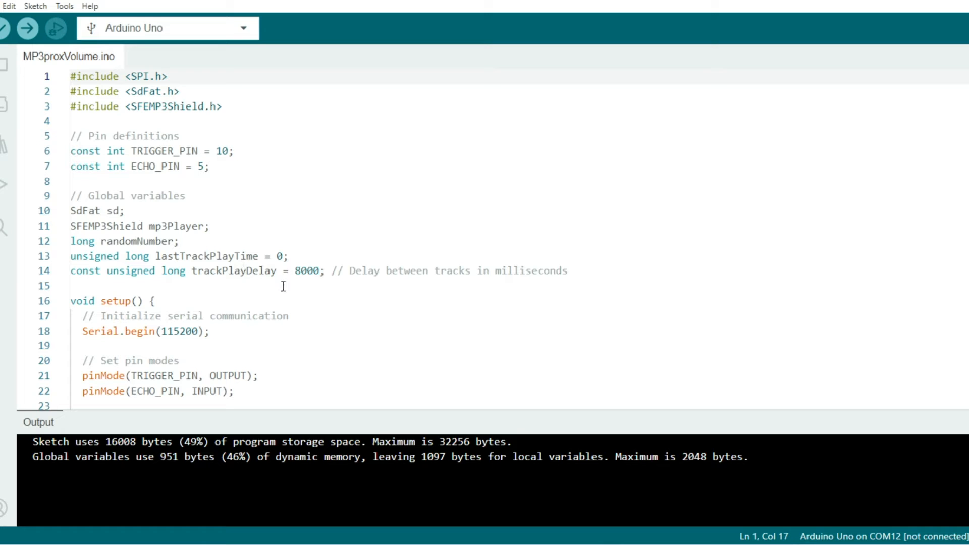
pyautogui.moveTo(234, 270)
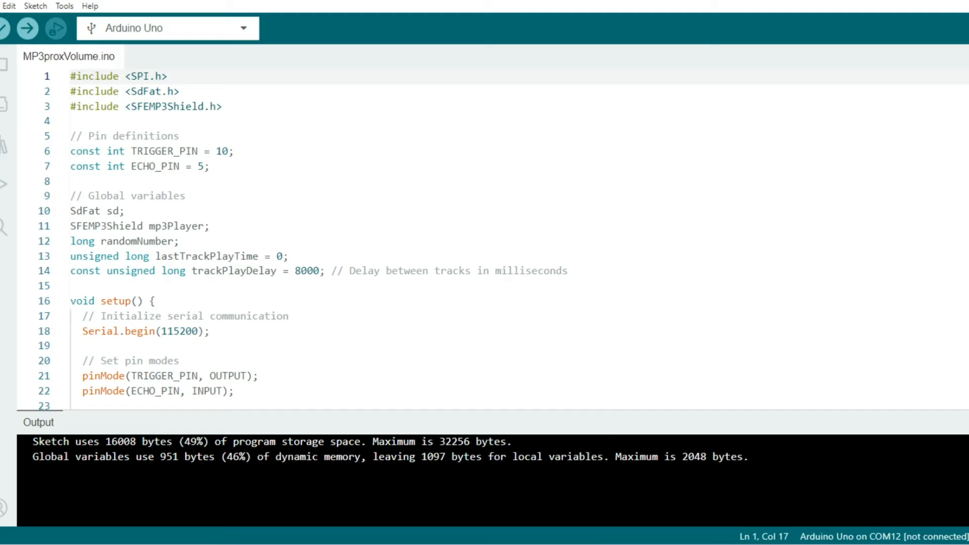
pyautogui.scroll(-3)
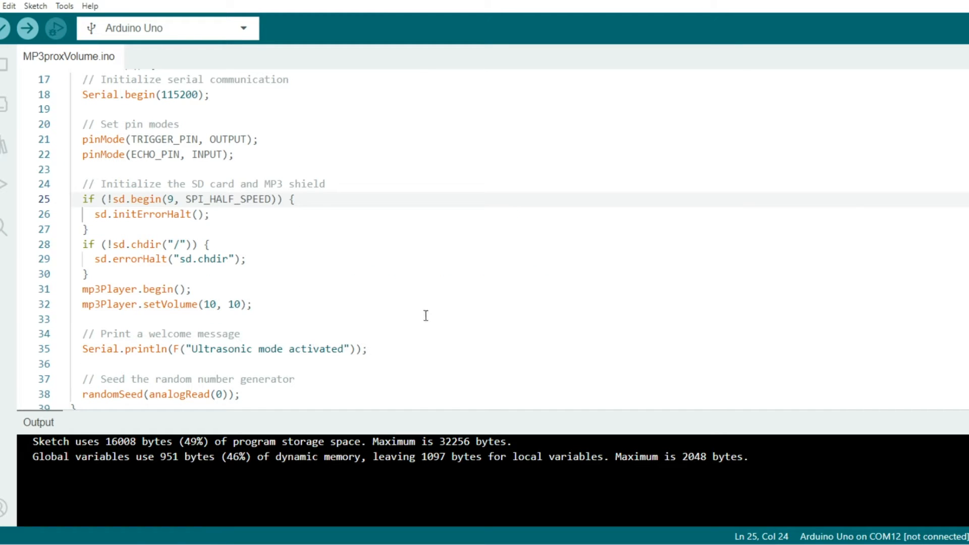
pyautogui.moveTo(425, 316)
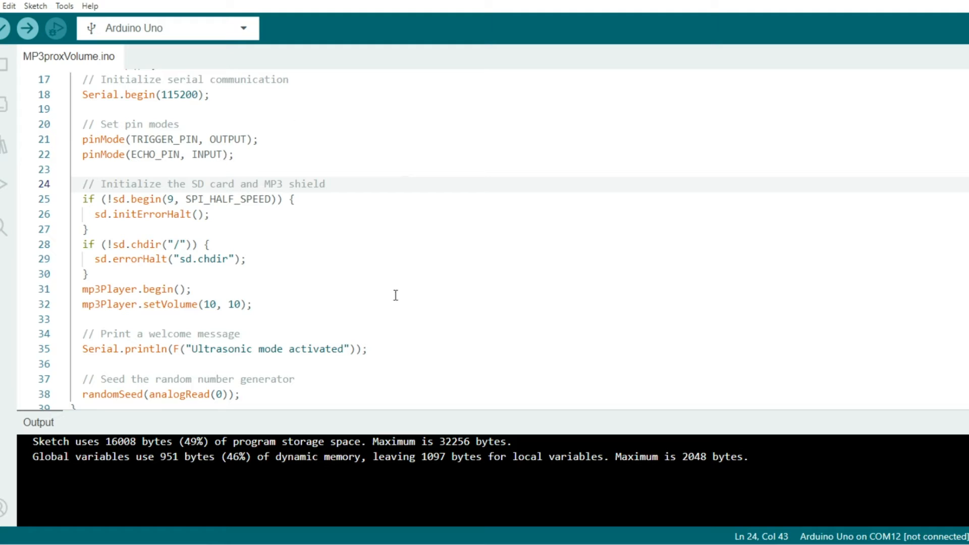
pyautogui.moveTo(314, 208)
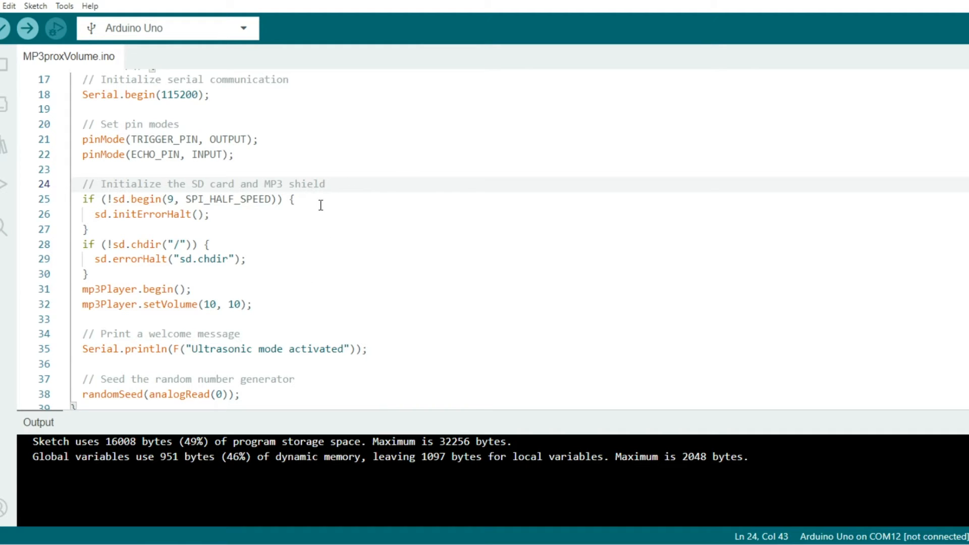
pyautogui.click(293, 199)
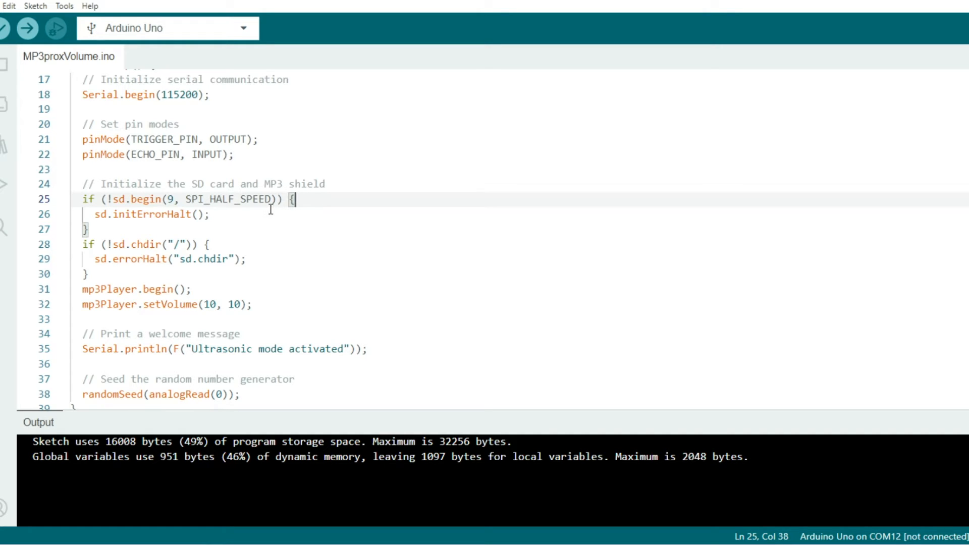
pyautogui.moveTo(241, 199)
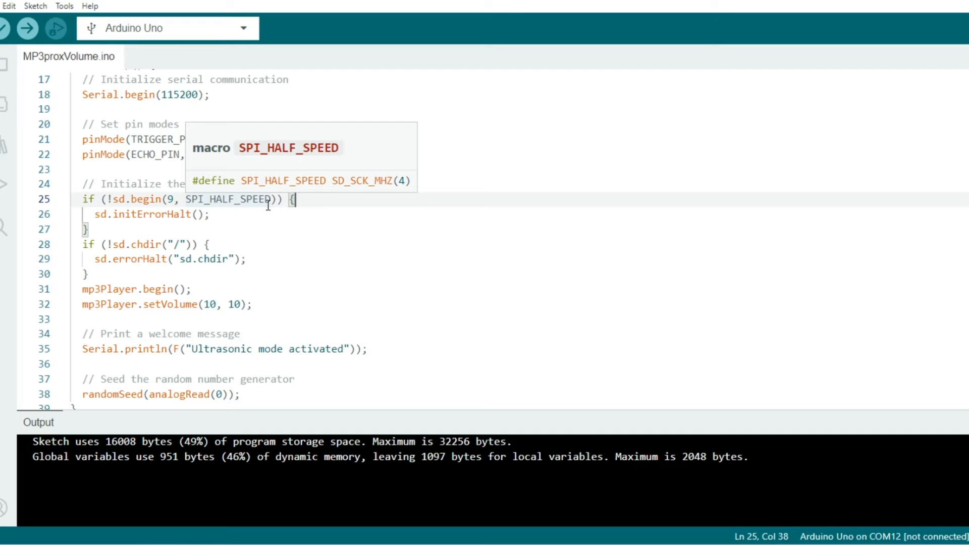
pyautogui.click(238, 214)
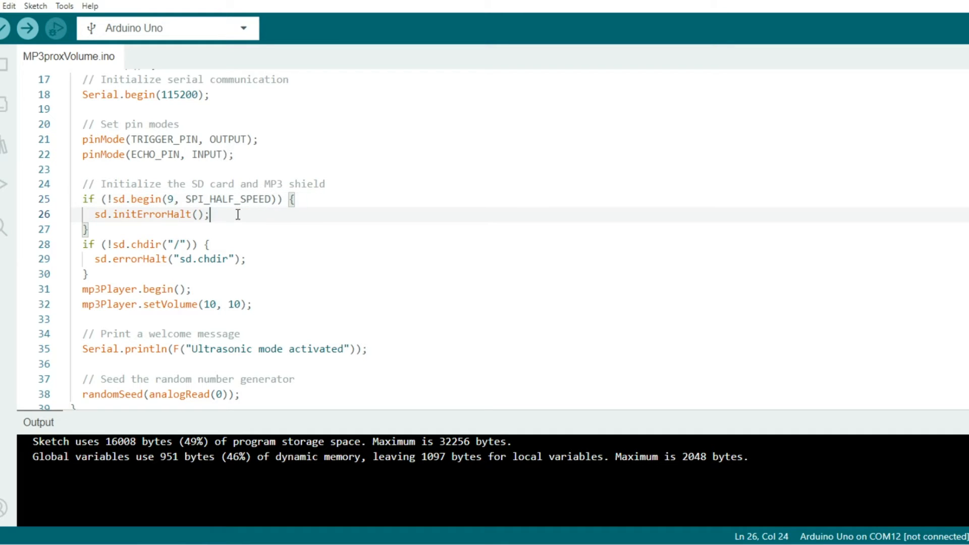
pyautogui.click(84, 244)
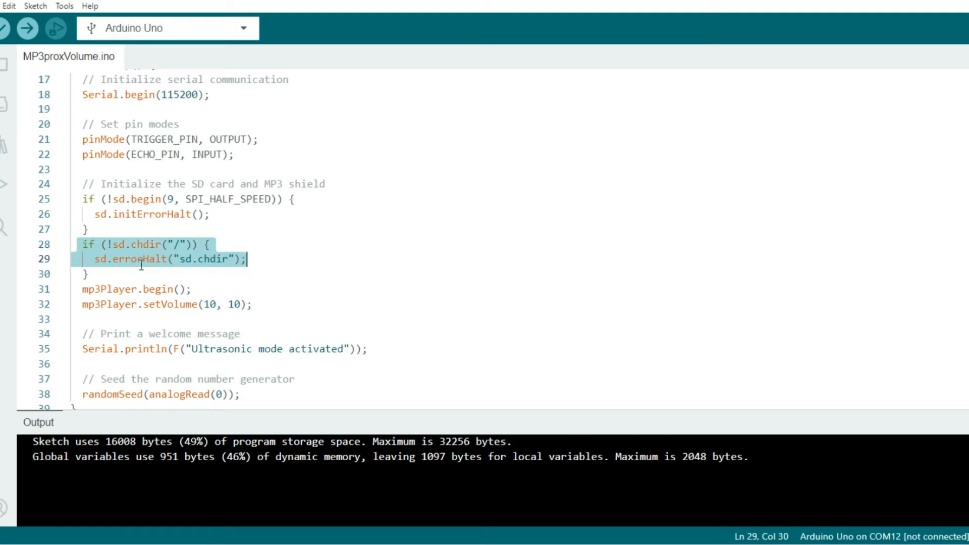
pyautogui.click(208, 245)
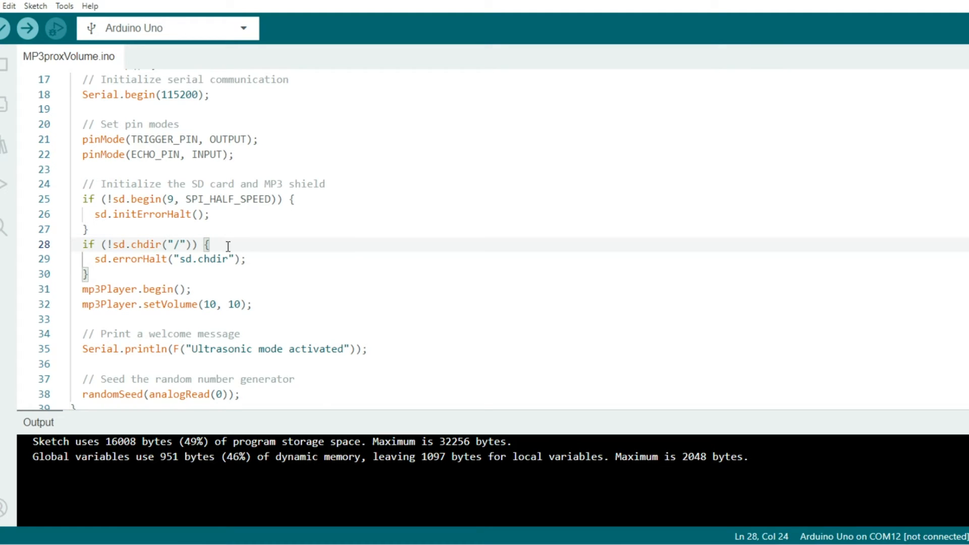
pyautogui.moveTo(262, 264)
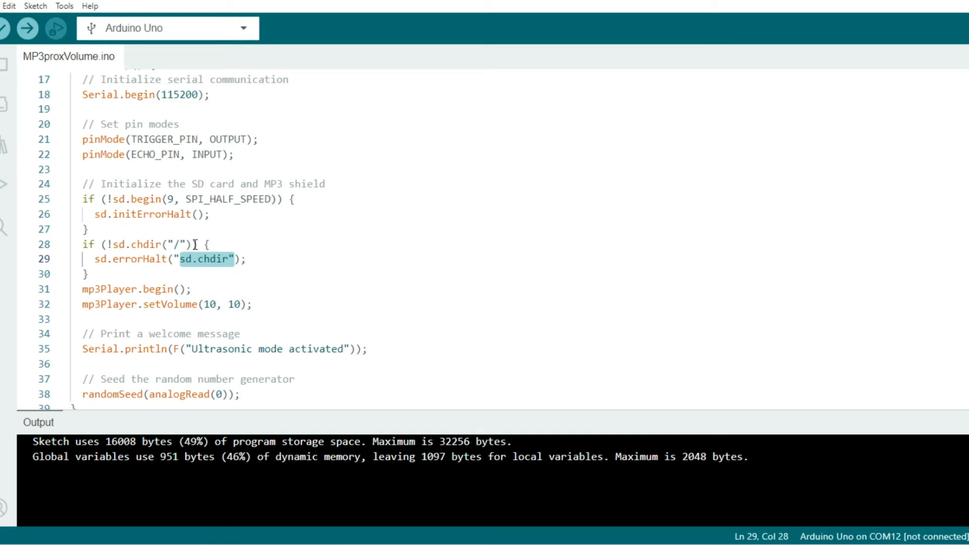
pyautogui.click(210, 214)
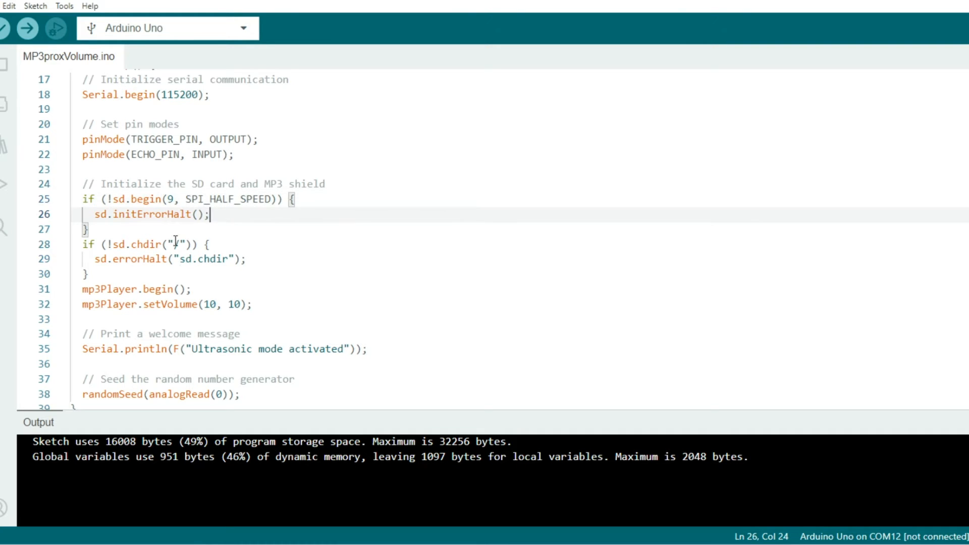
pyautogui.click(193, 289)
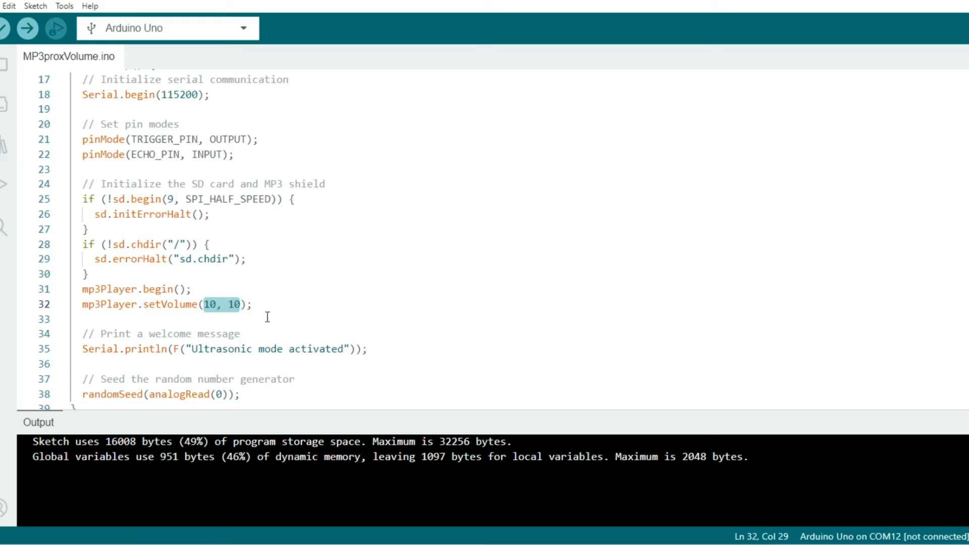
pyautogui.click(244, 303)
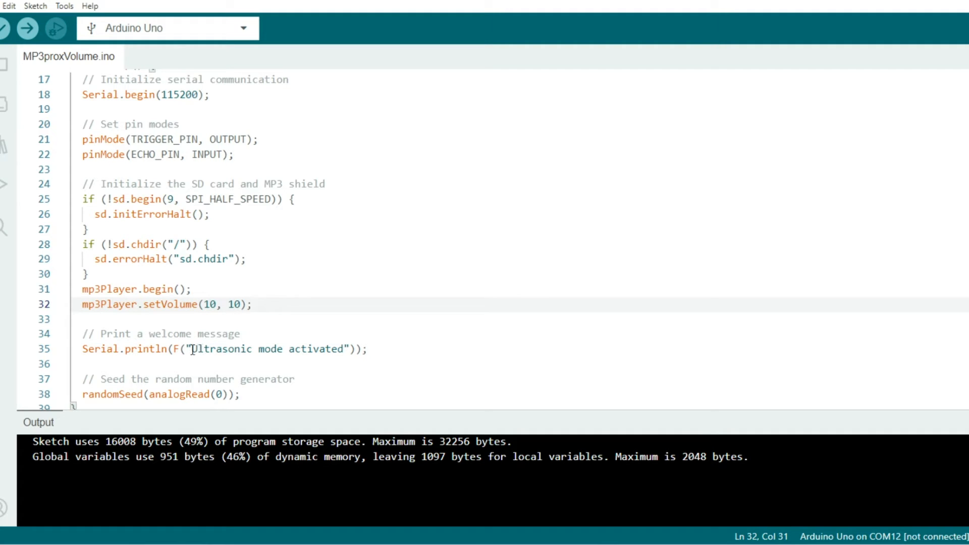
pyautogui.doubleClick(267, 348)
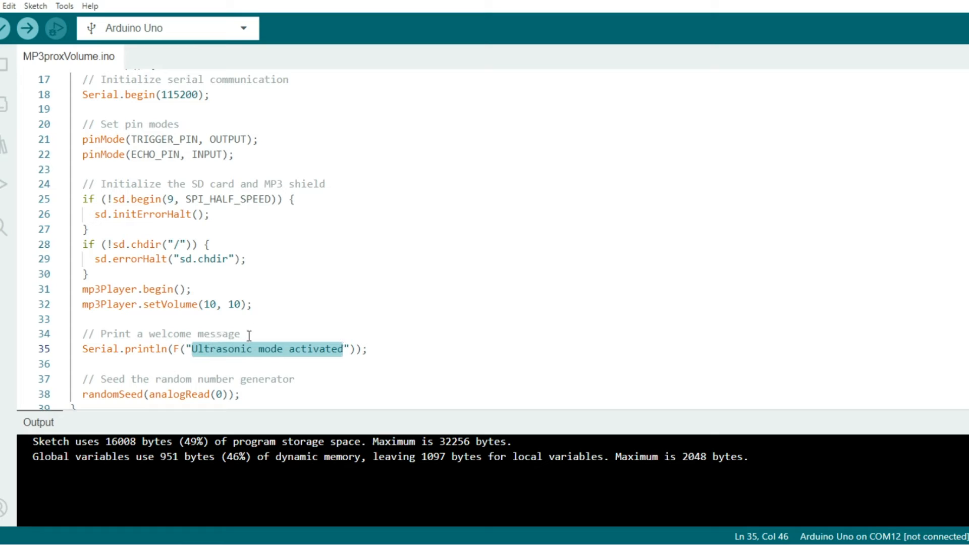
pyautogui.click(240, 334)
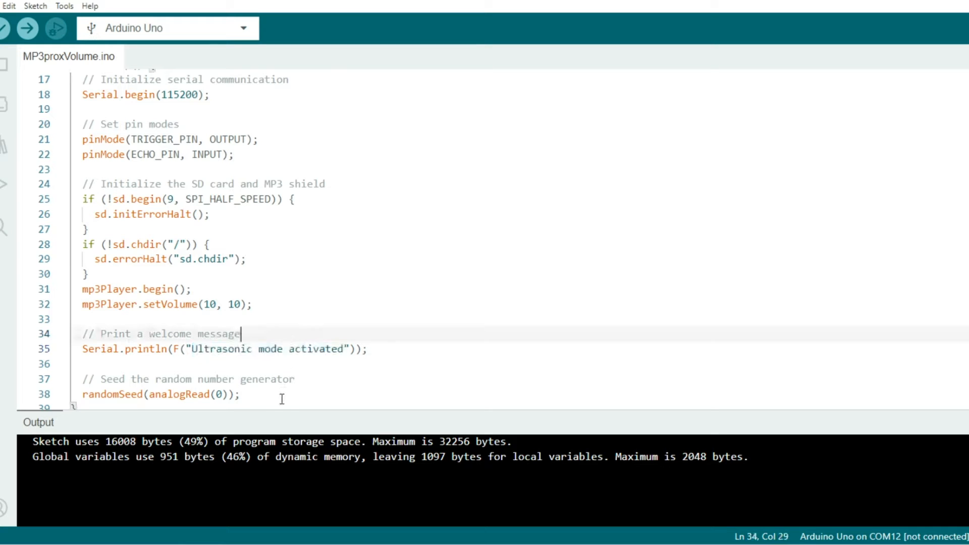
pyautogui.click(197, 395)
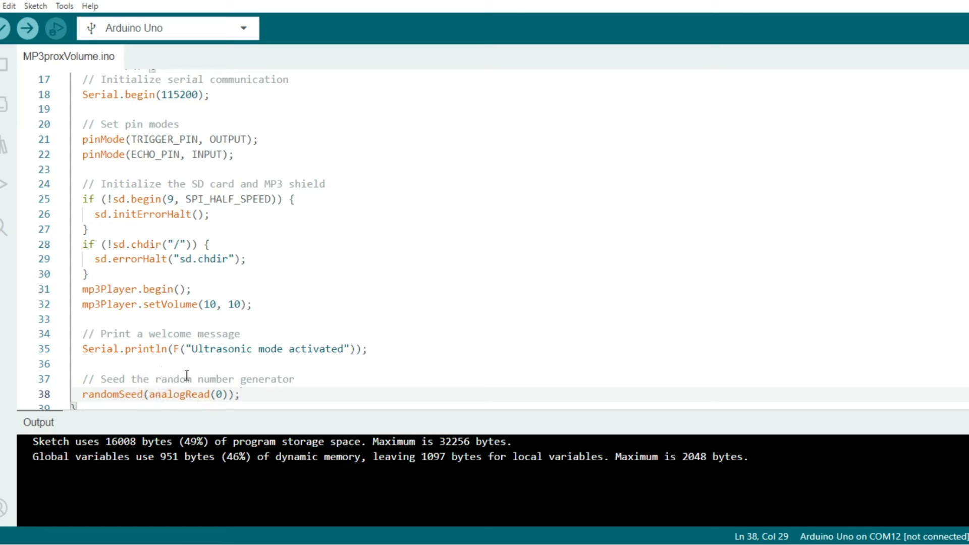
pyautogui.moveTo(204, 389)
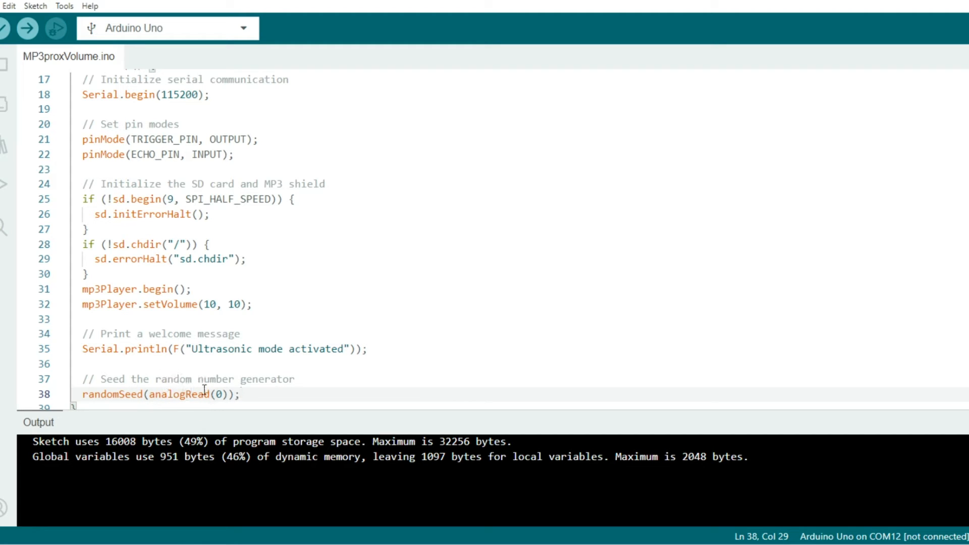
pyautogui.moveTo(263, 402)
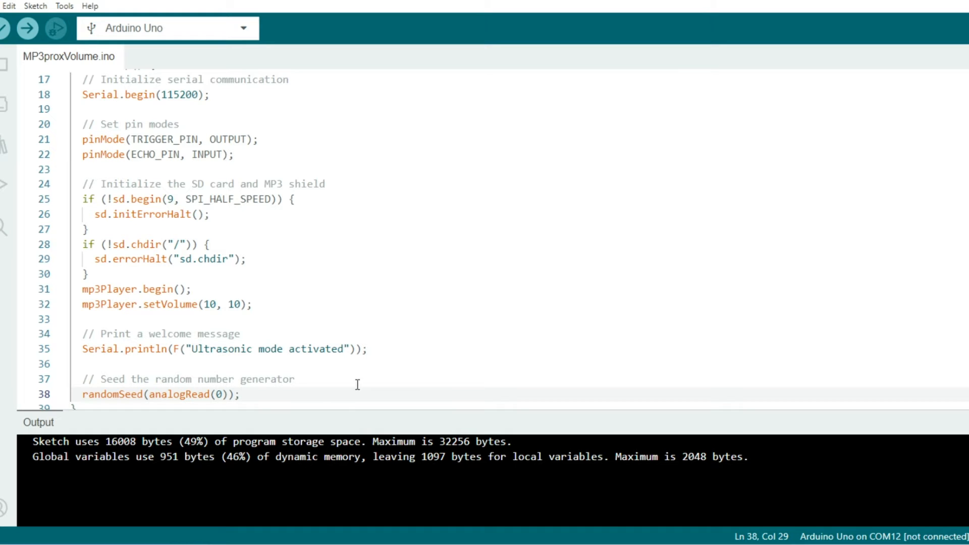
# Step: Review loop()'s distance-to-volume map line and the out-of-range check setting volume to 0
pyautogui.scroll(-3)
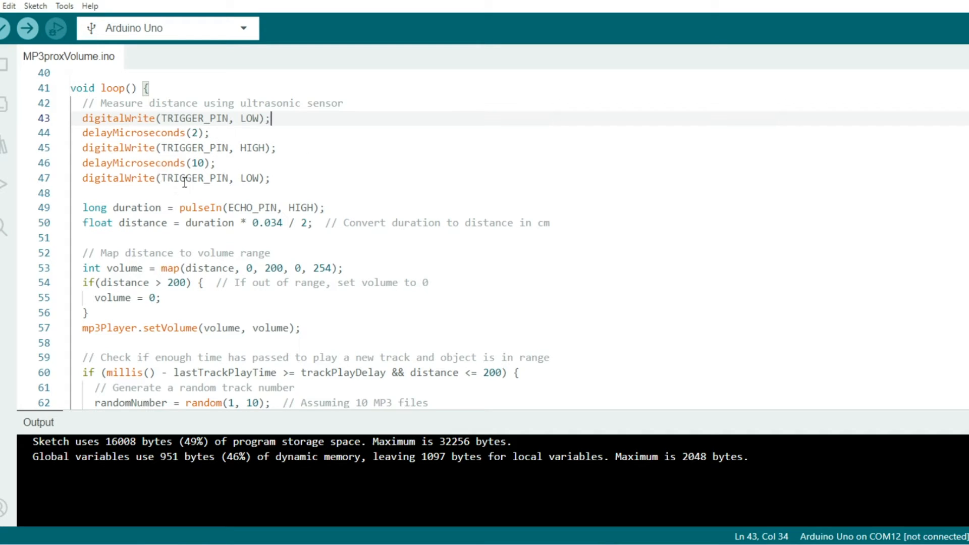
pyautogui.moveTo(257, 207)
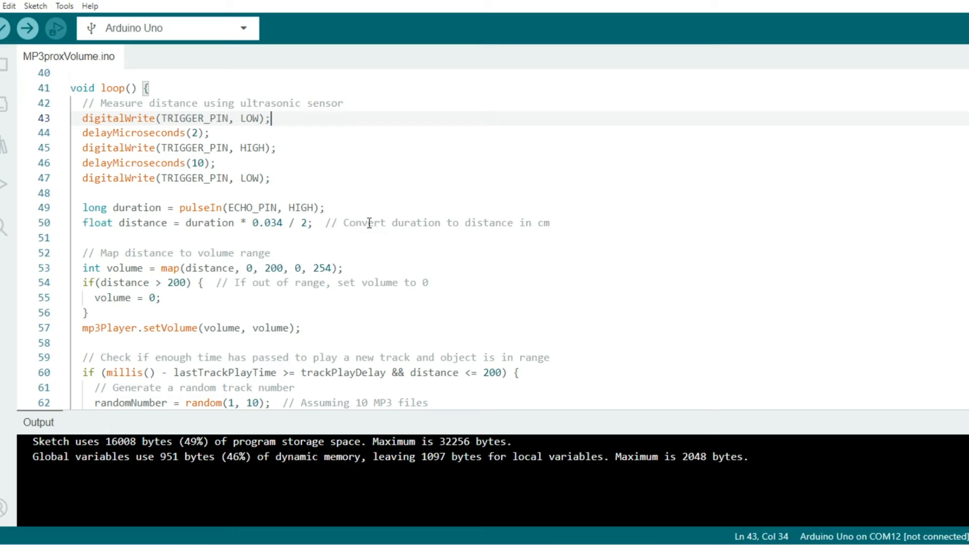
pyautogui.moveTo(387, 225)
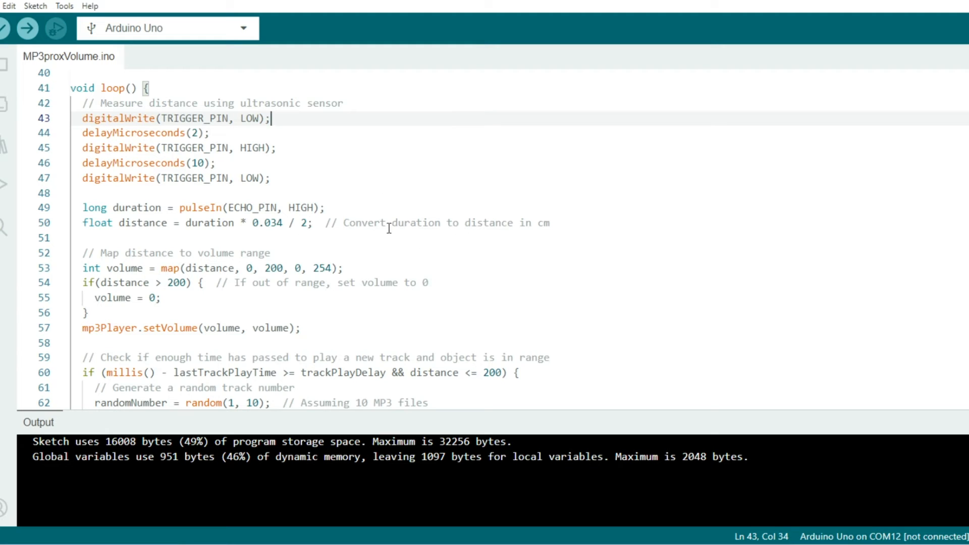
pyautogui.click(375, 252)
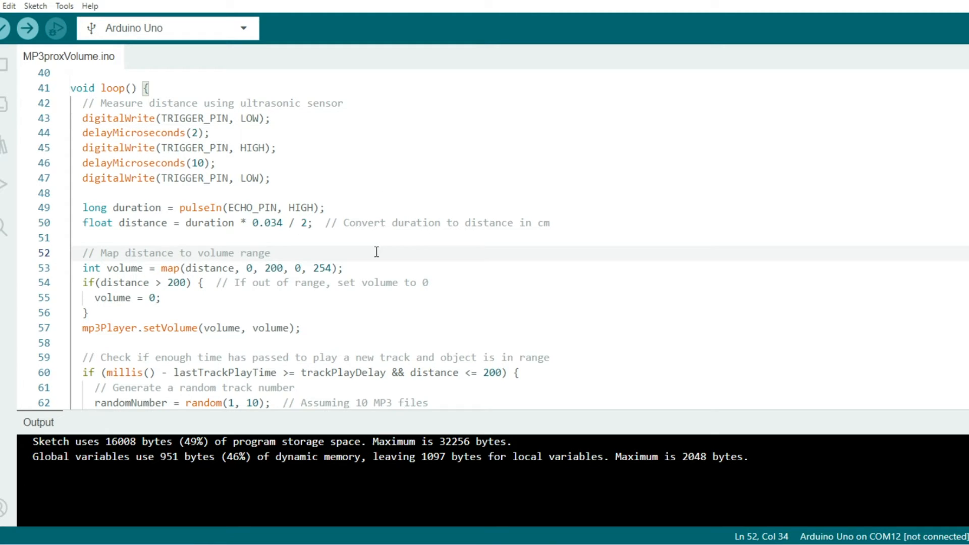
pyautogui.click(350, 267)
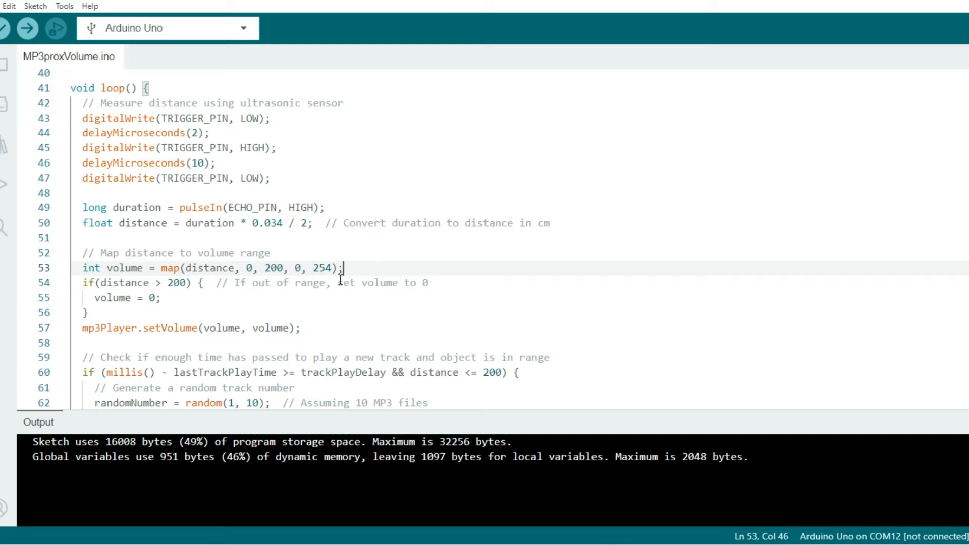
pyautogui.click(331, 283)
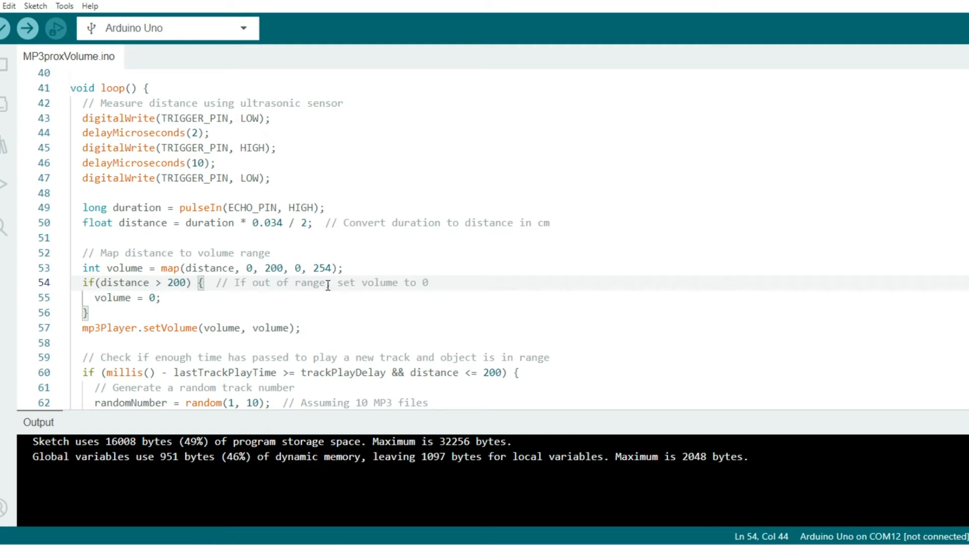
pyautogui.moveTo(203, 283)
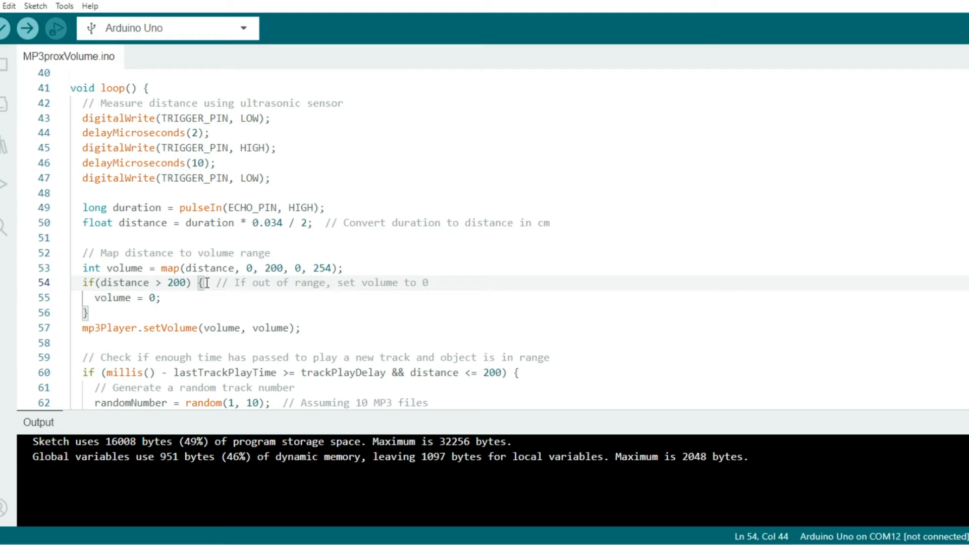
pyautogui.click(181, 296)
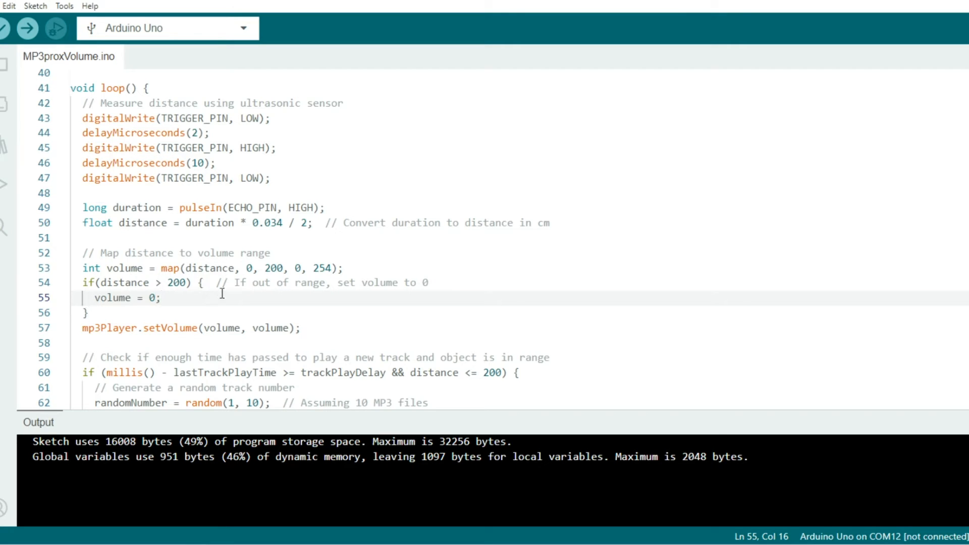
# Step: Review the millis timing check, random track selection, playTrack and lastTrackPlayTime update
pyautogui.scroll(-3)
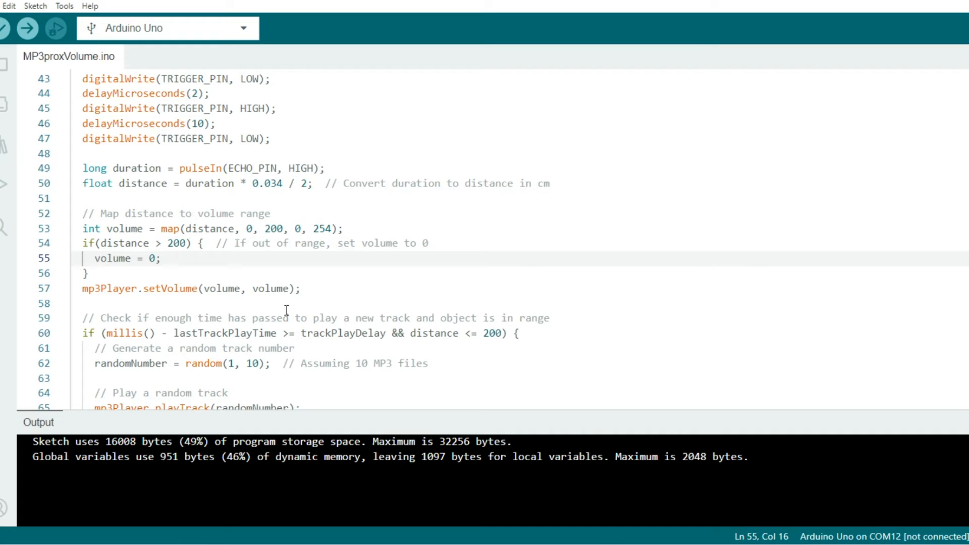
pyautogui.scroll(-3)
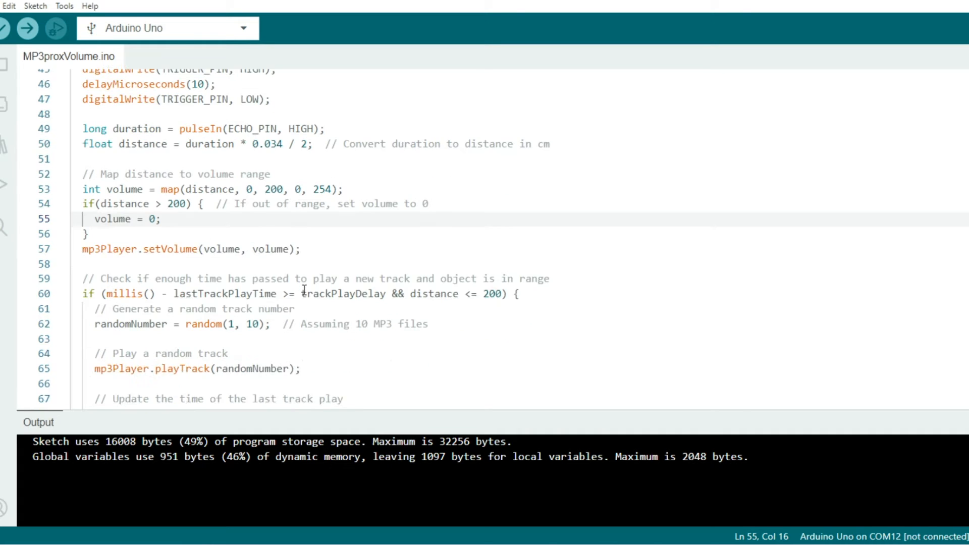
pyautogui.scroll(-3)
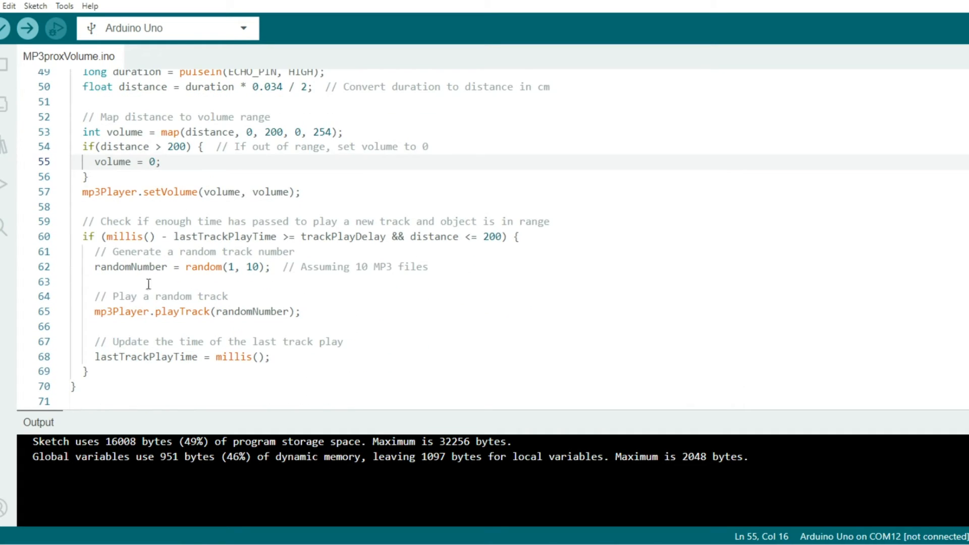
pyautogui.click(596, 221)
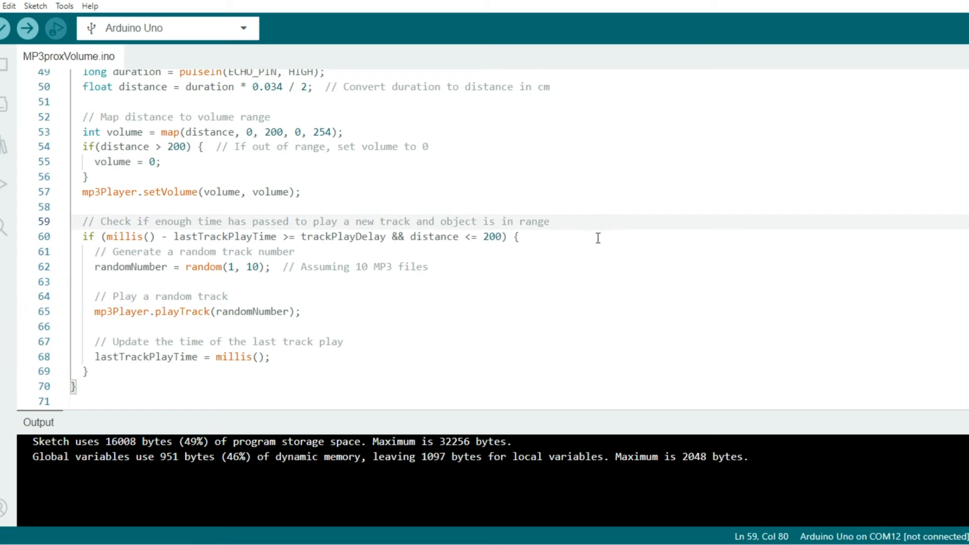
pyautogui.click(515, 236)
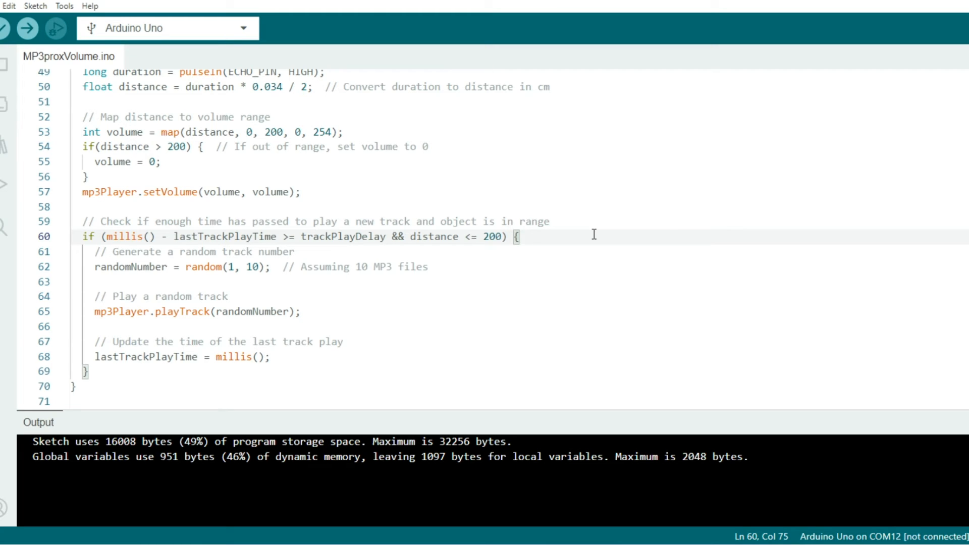
pyautogui.click(204, 267)
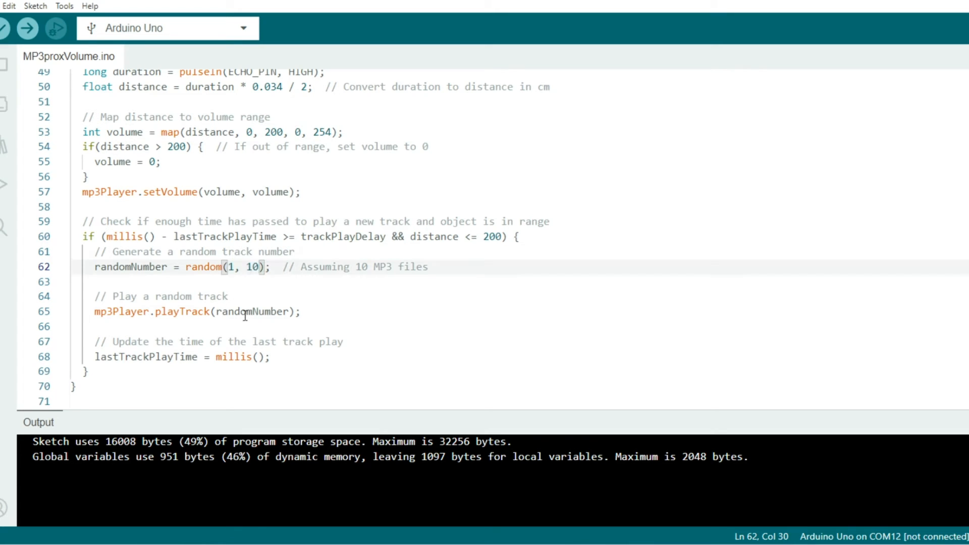
pyautogui.moveTo(244, 312)
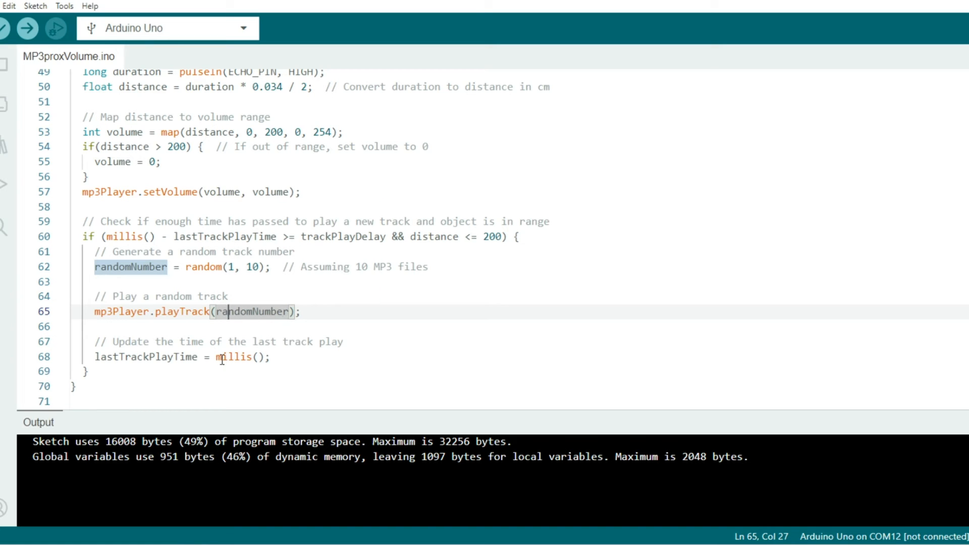
pyautogui.moveTo(286, 357)
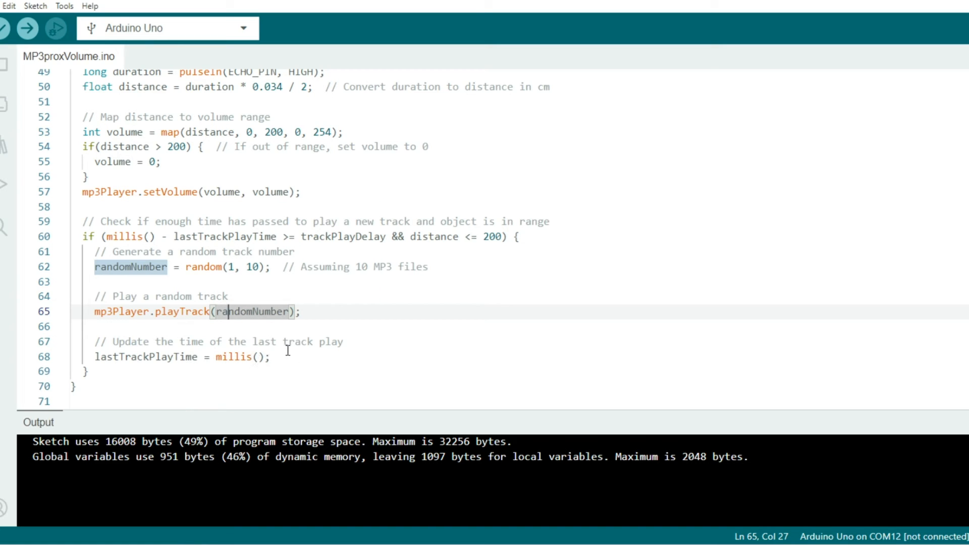
pyautogui.click(271, 356)
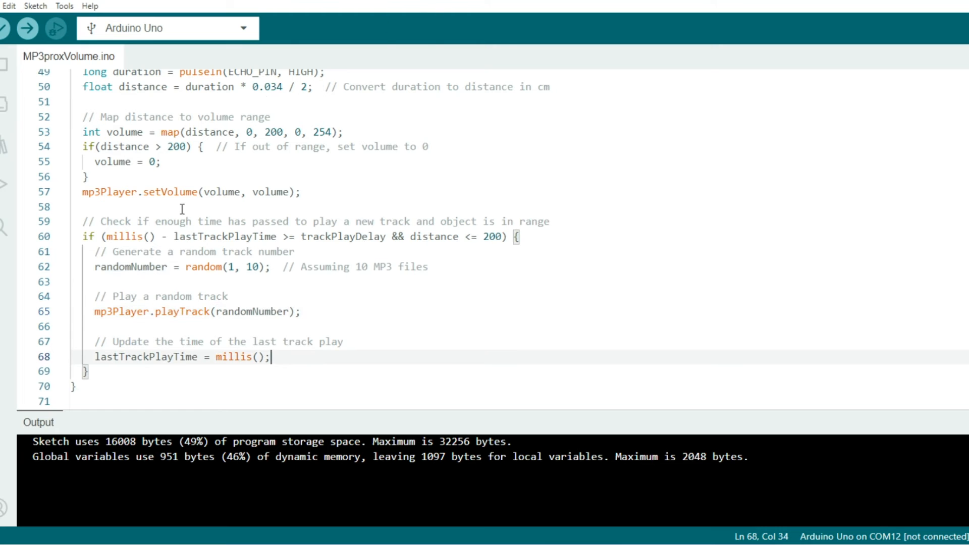